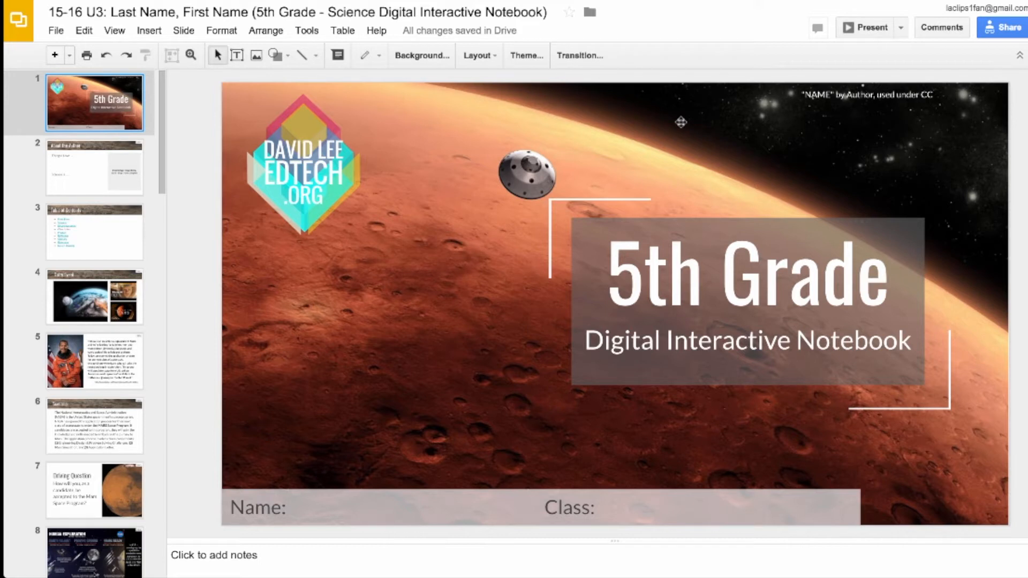
- Replace 'Last Name, First Name' in the presentation title with the students' names, starting with David
left_click(248, 11)
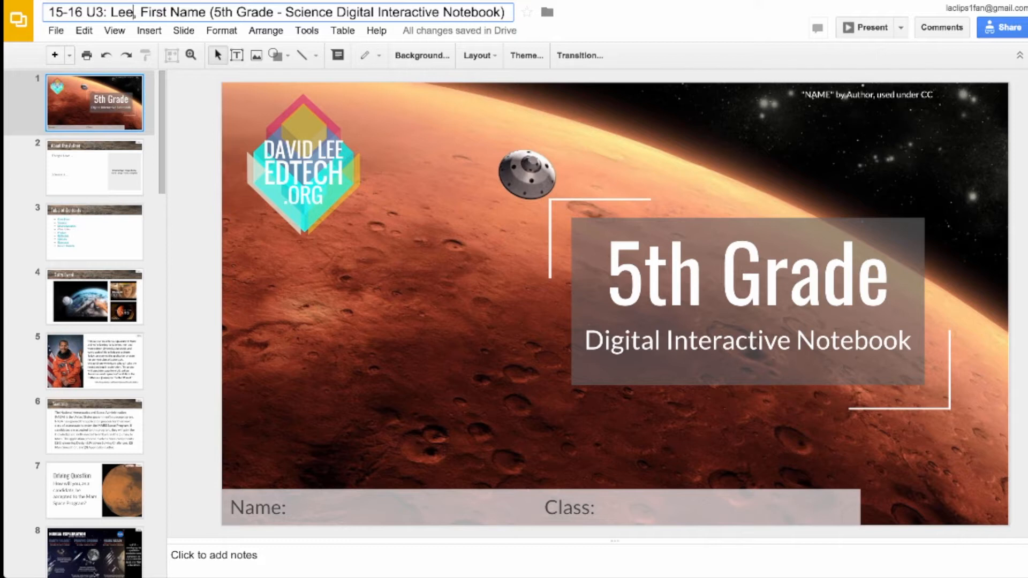
type("David & DiRenzo, Elizabeth")
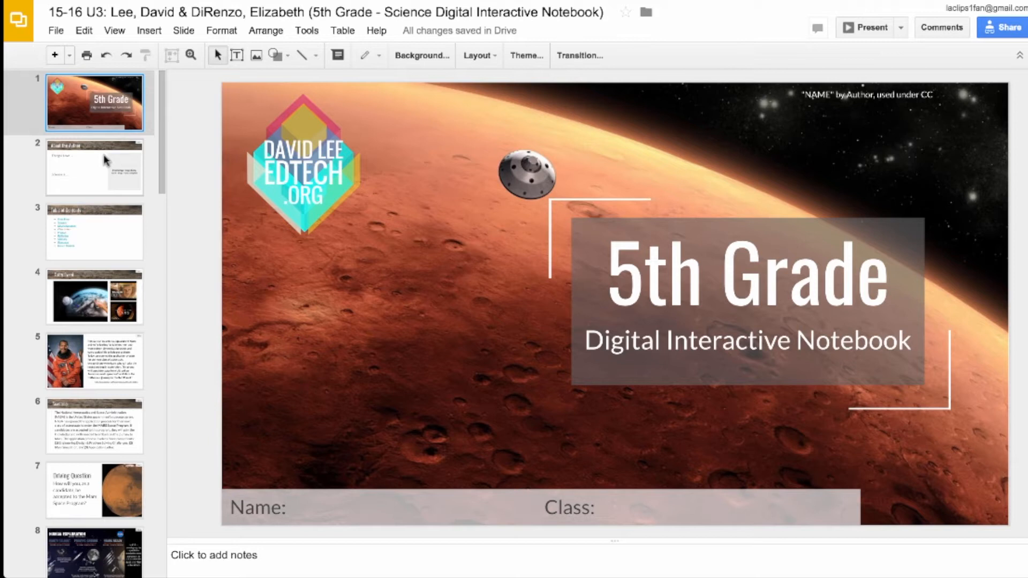
mouse_move(184, 151)
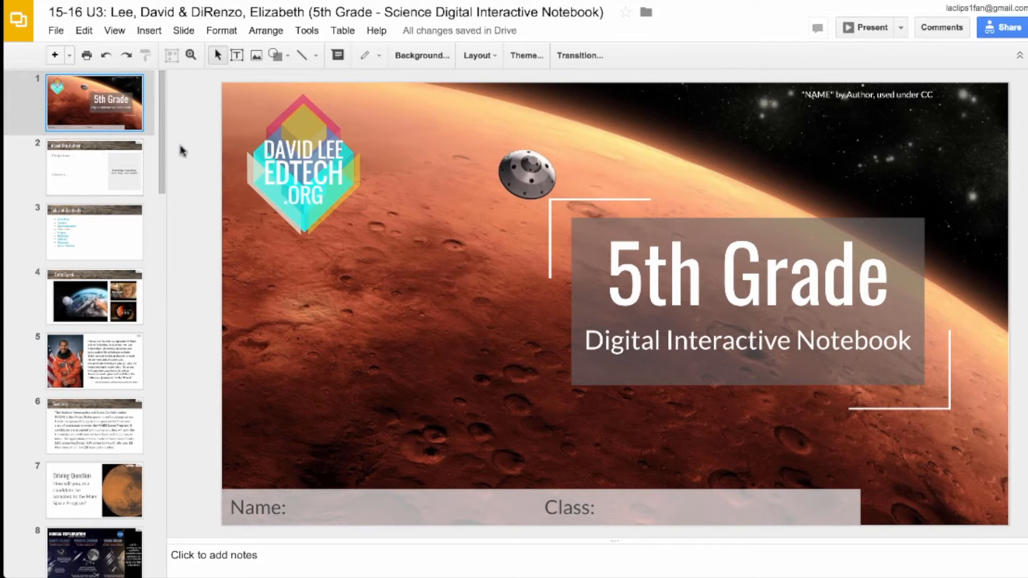
- Insert a webcam snapshot onto the About the Author slide with Insert > Image > Take a snapshot
left_click(95, 167)
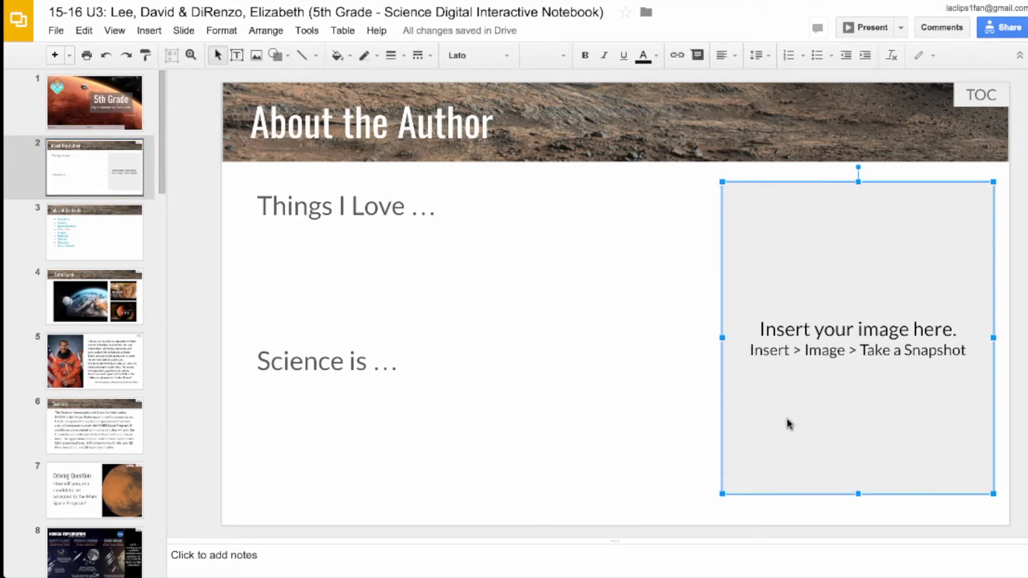
mouse_move(914, 263)
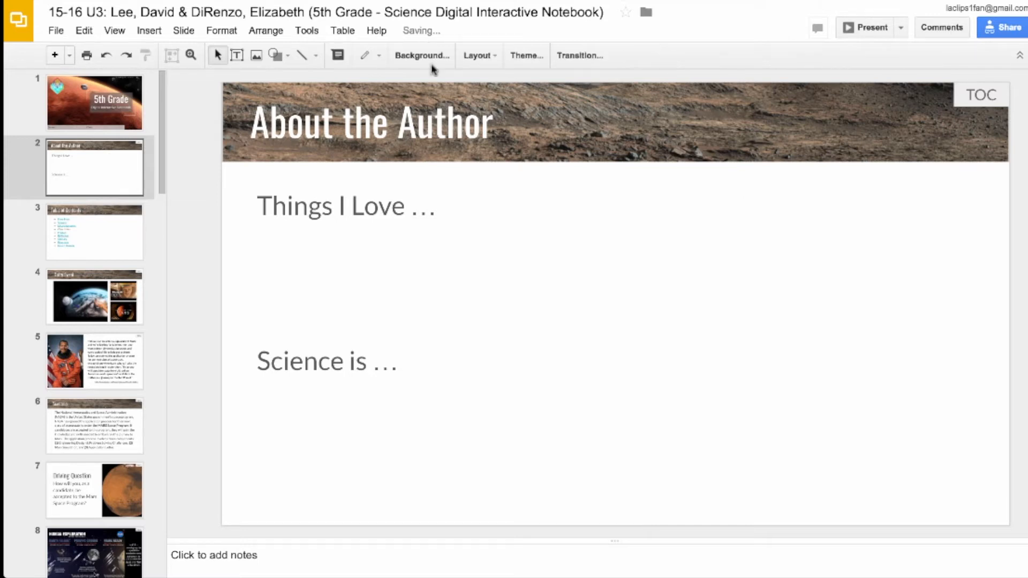
left_click(149, 30)
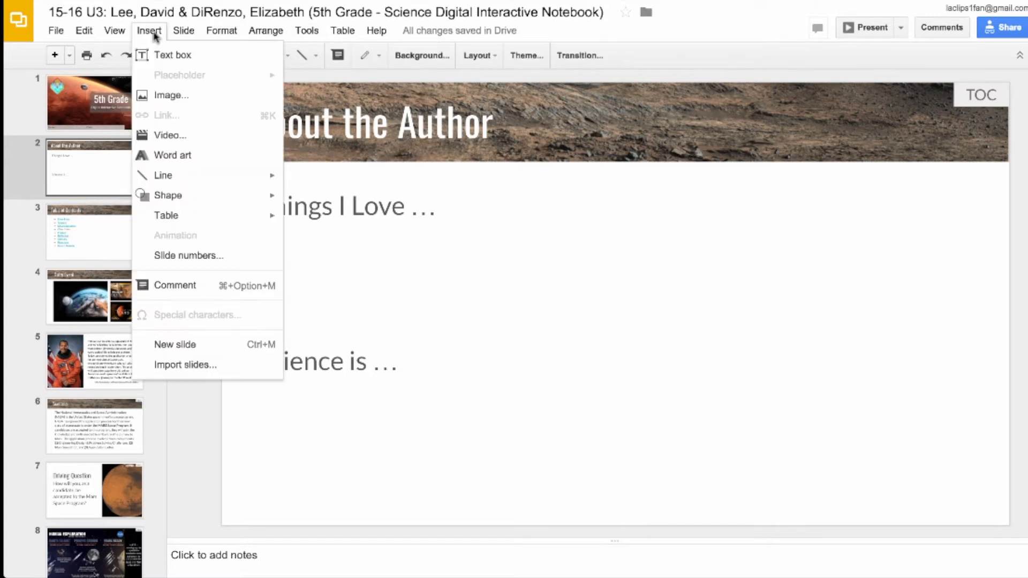
left_click(172, 94)
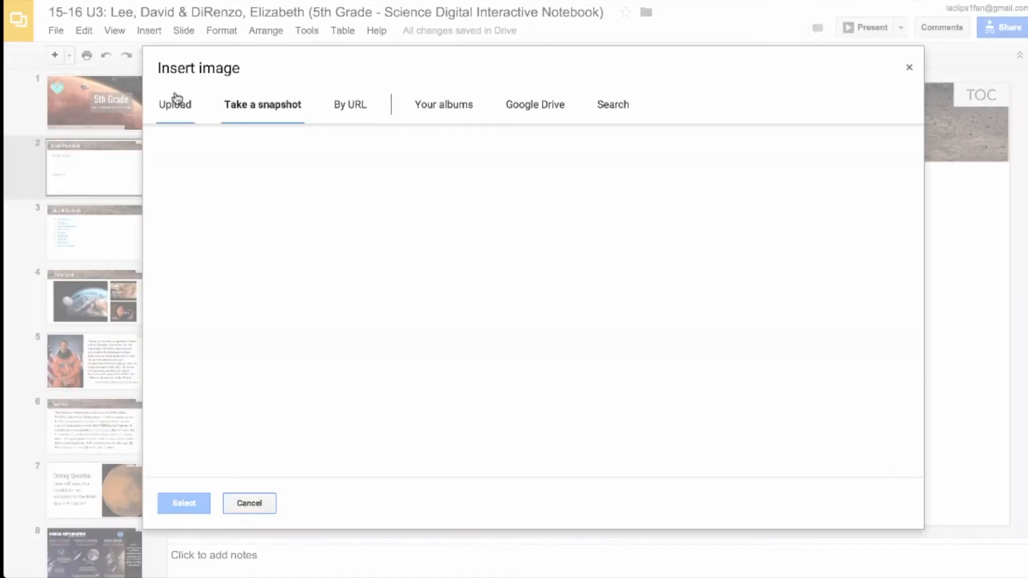
left_click(261, 105)
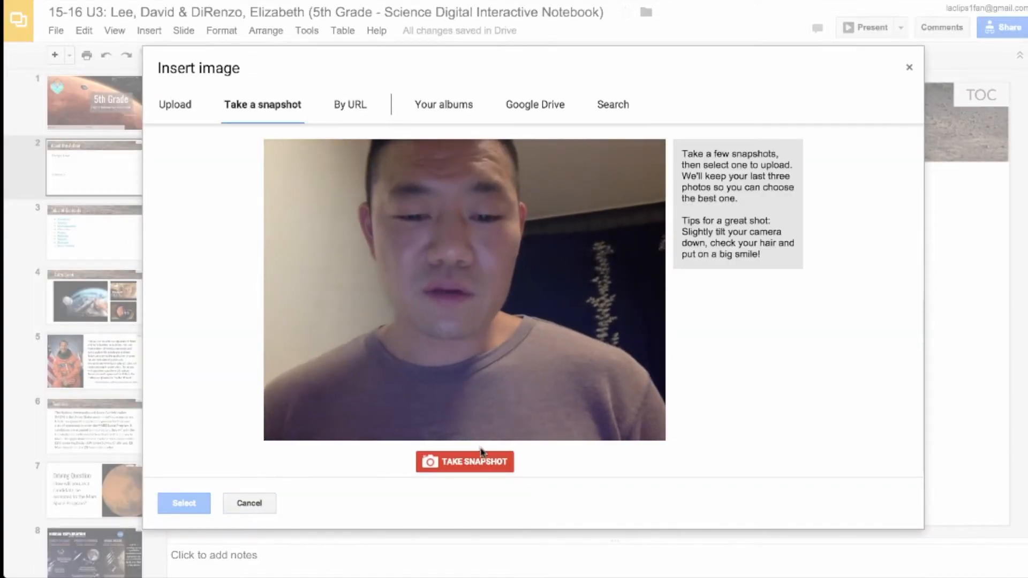
left_click(464, 461)
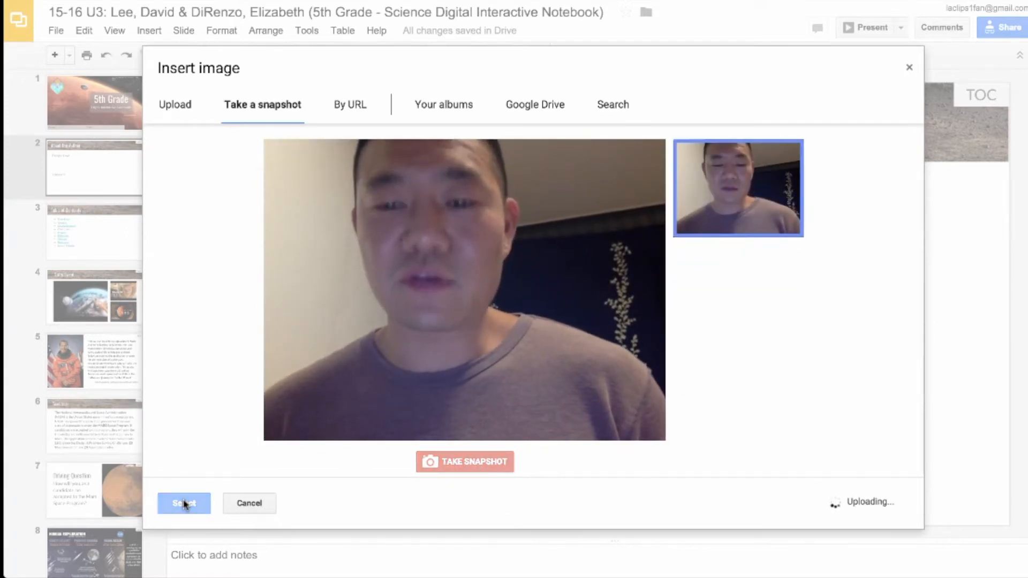
left_click(184, 502)
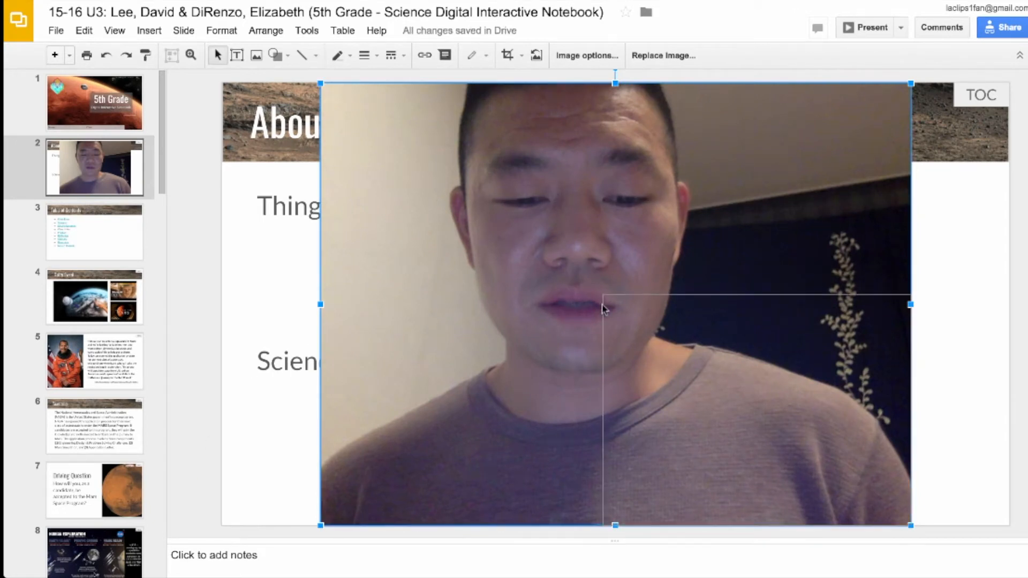
- Shrink the snapshot, then crop its left and right edges into a narrow portrait
left_click_drag(615, 305, 757, 411)
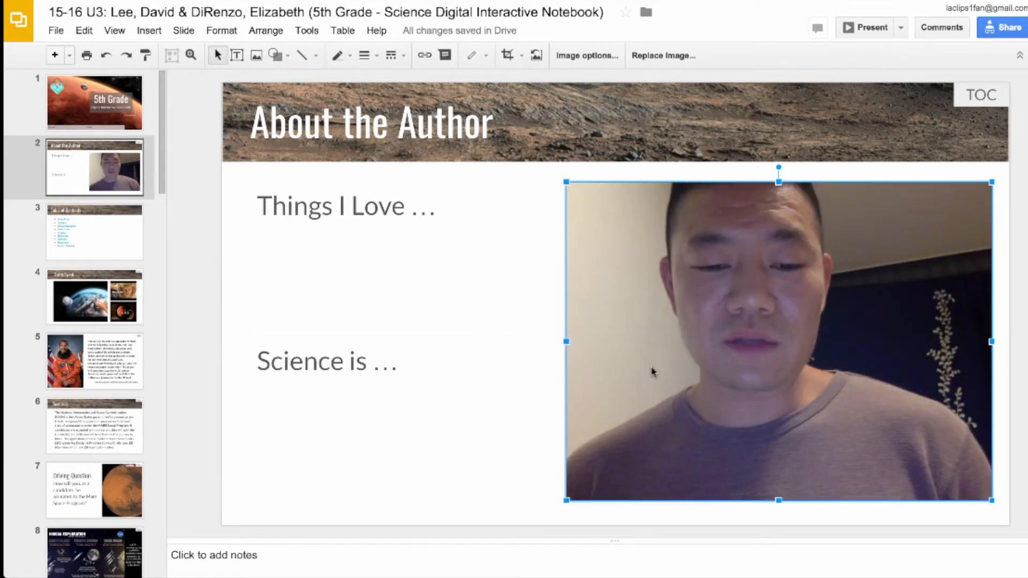
mouse_move(768, 363)
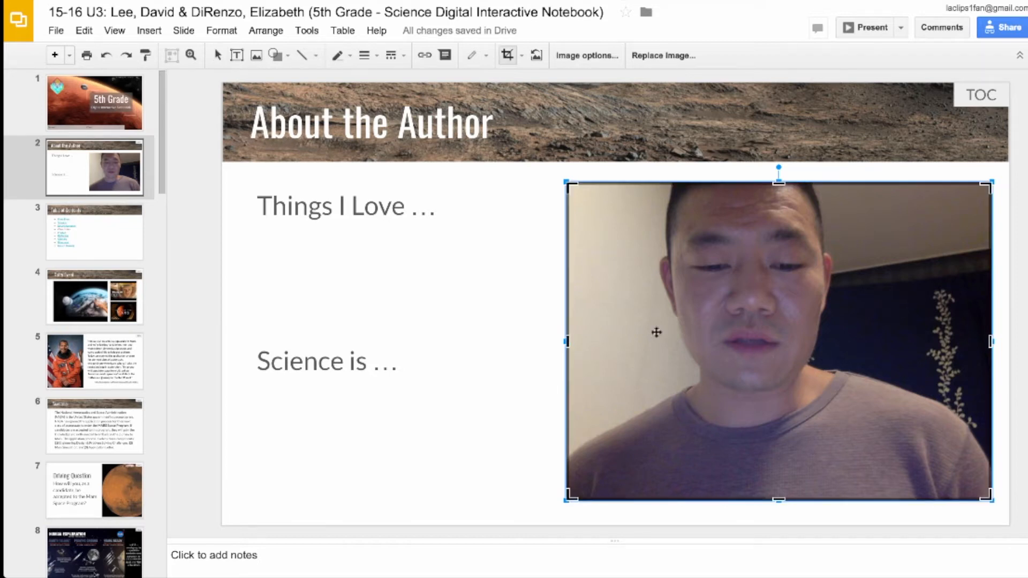
left_click_drag(565, 341, 634, 341)
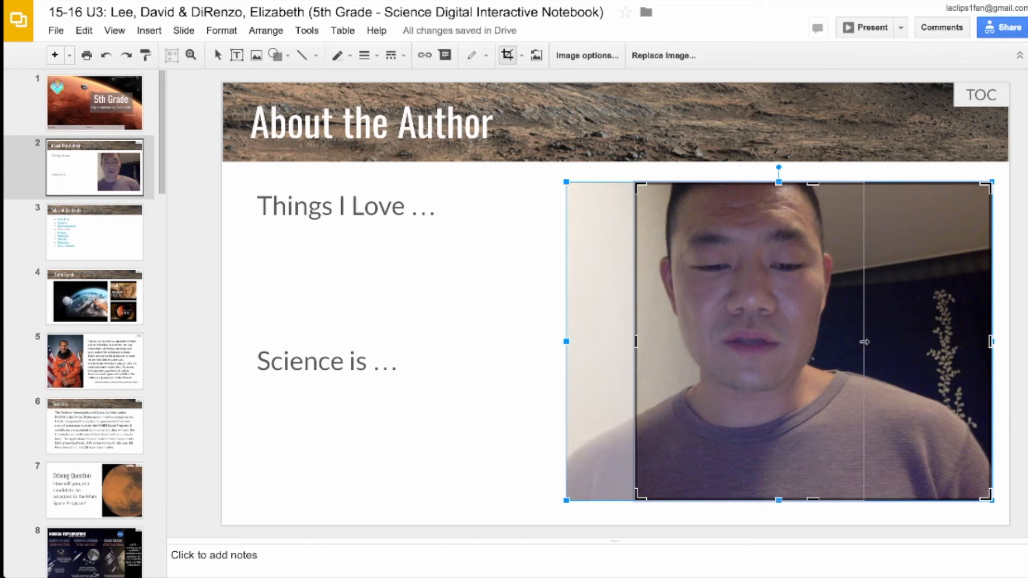
left_click_drag(990, 341, 865, 341)
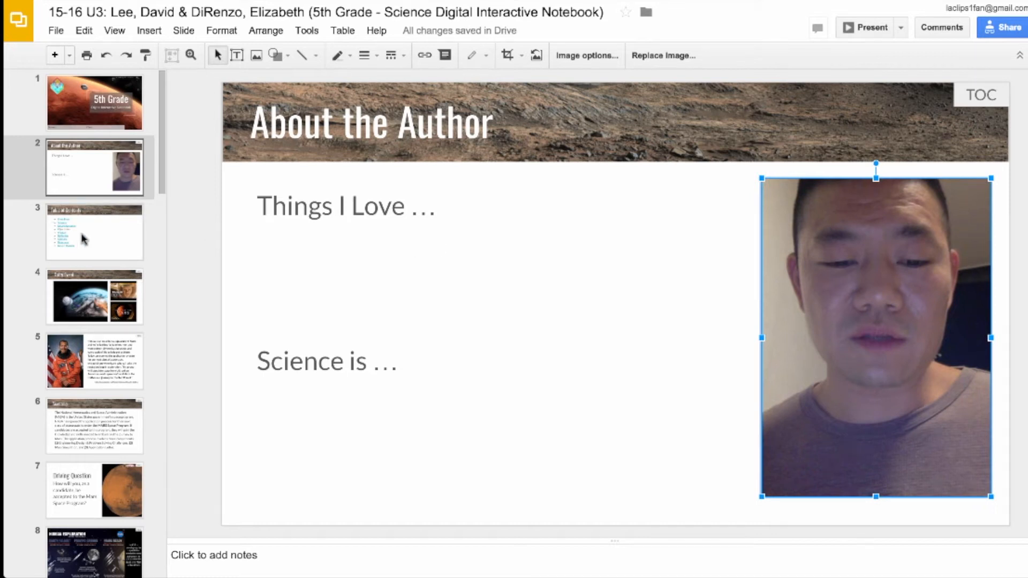
- Go to the Table of Contents slide and test the Entry Event link
left_click(94, 232)
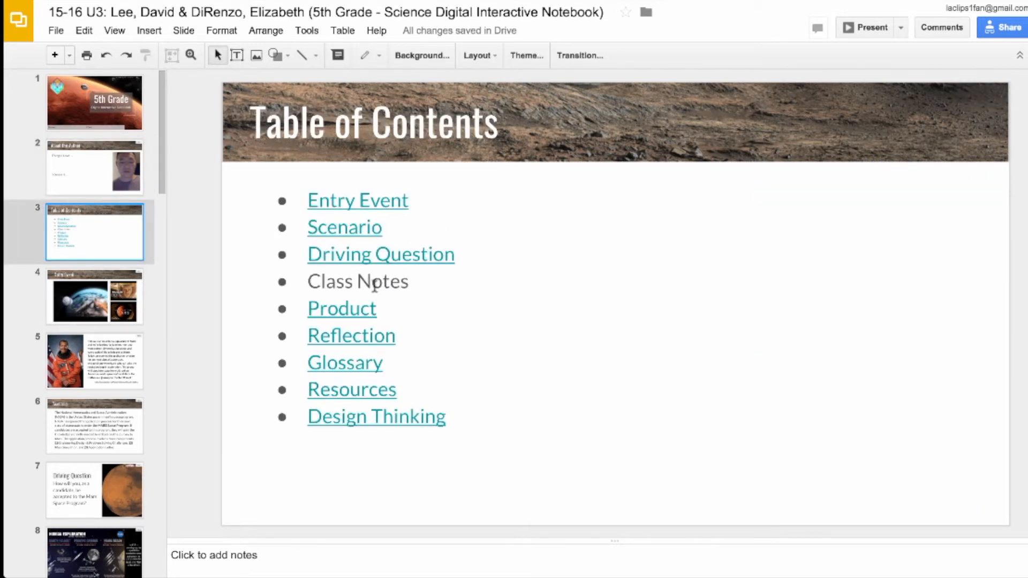
mouse_move(465, 276)
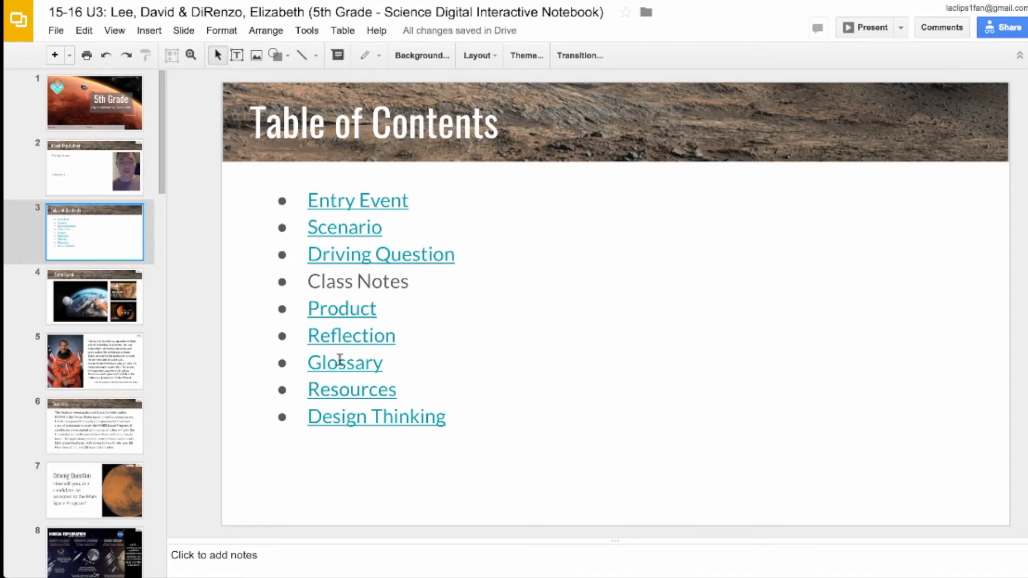
mouse_move(473, 399)
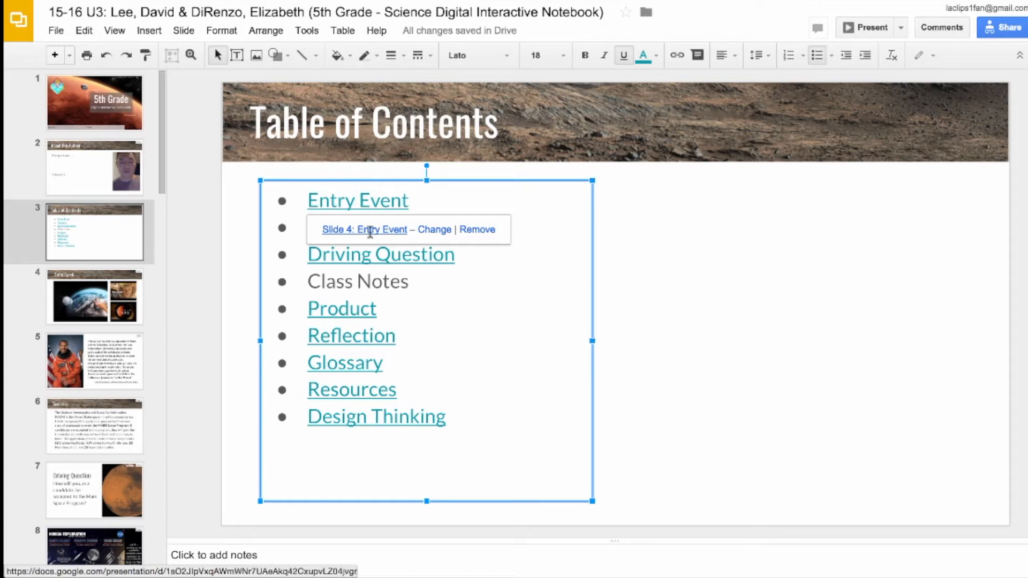
left_click(365, 230)
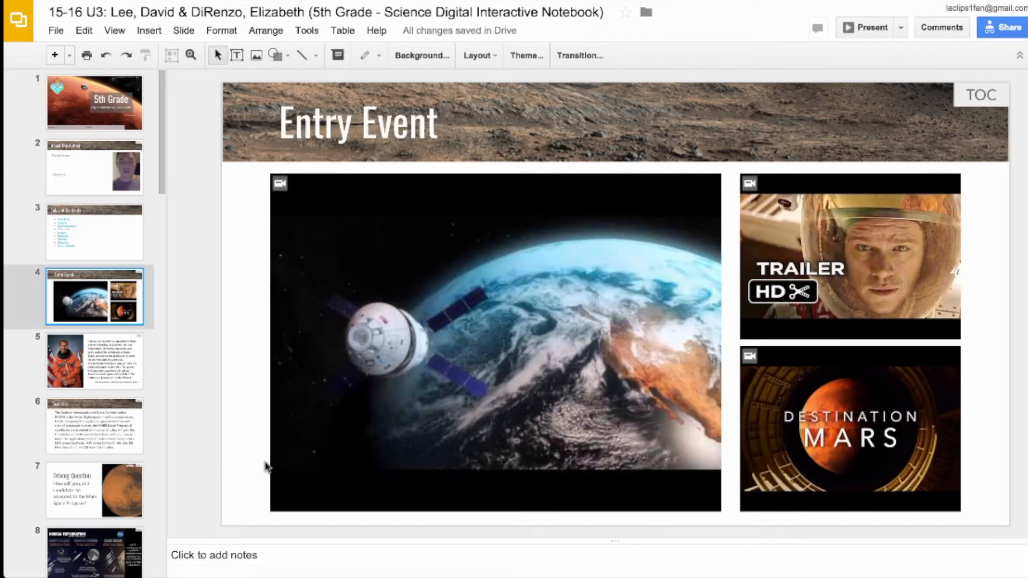
mouse_move(764, 269)
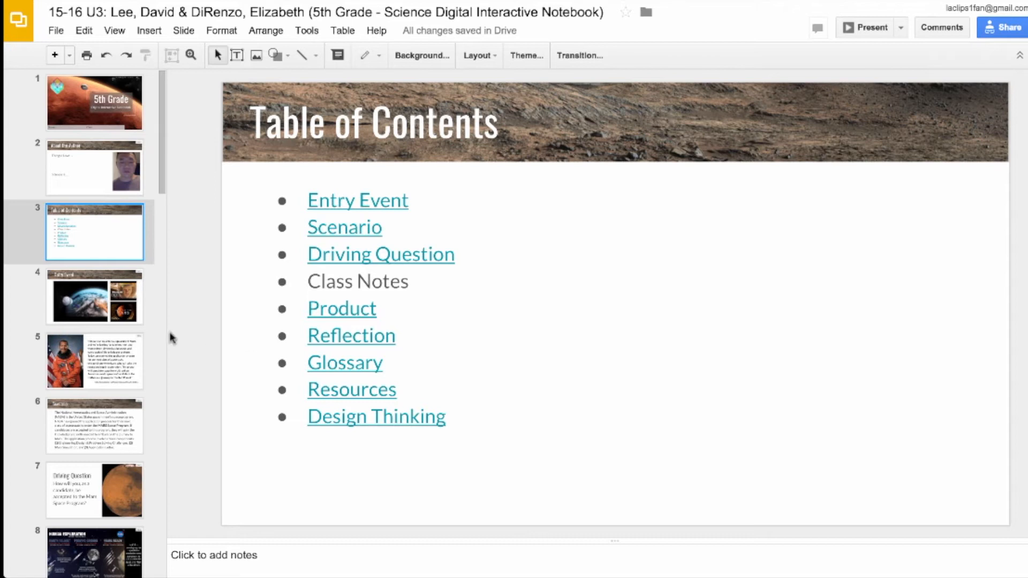
mouse_move(158, 255)
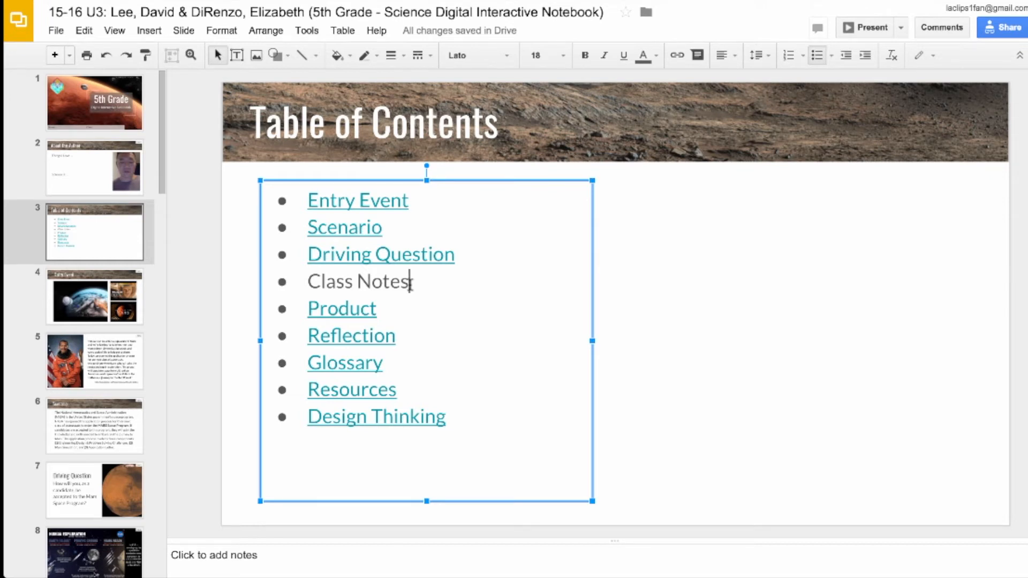
- Link the 'Class Notes' entry to 'Slide 10: Class Notes' and follow the new link
double_click(359, 281)
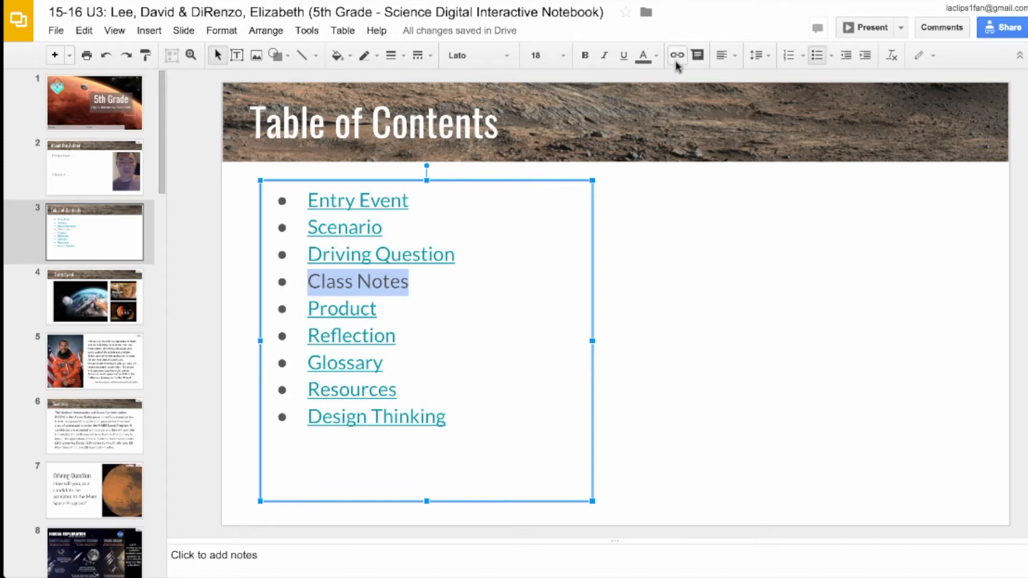
mouse_move(675, 55)
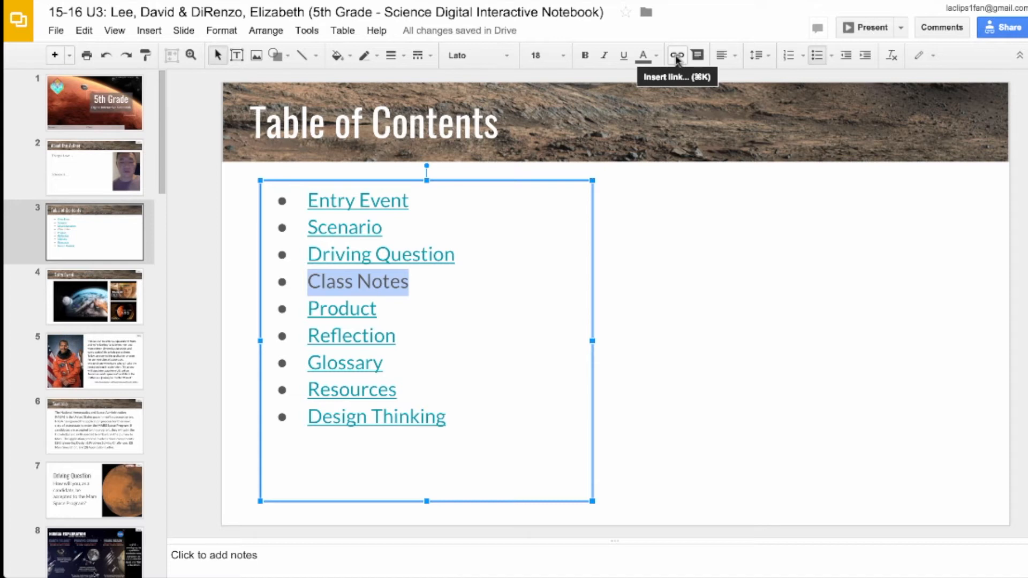
left_click(149, 30)
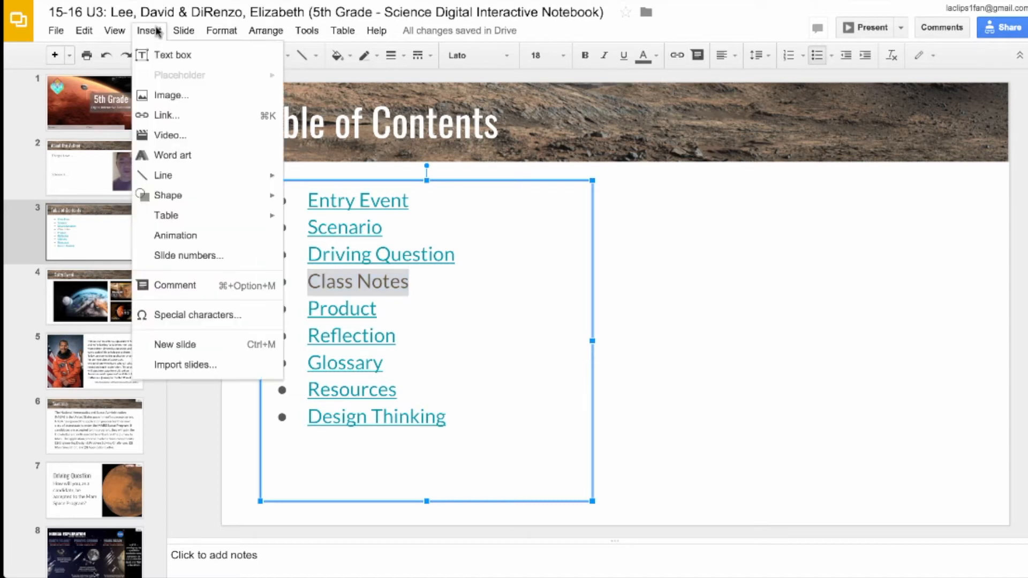
left_click(166, 115)
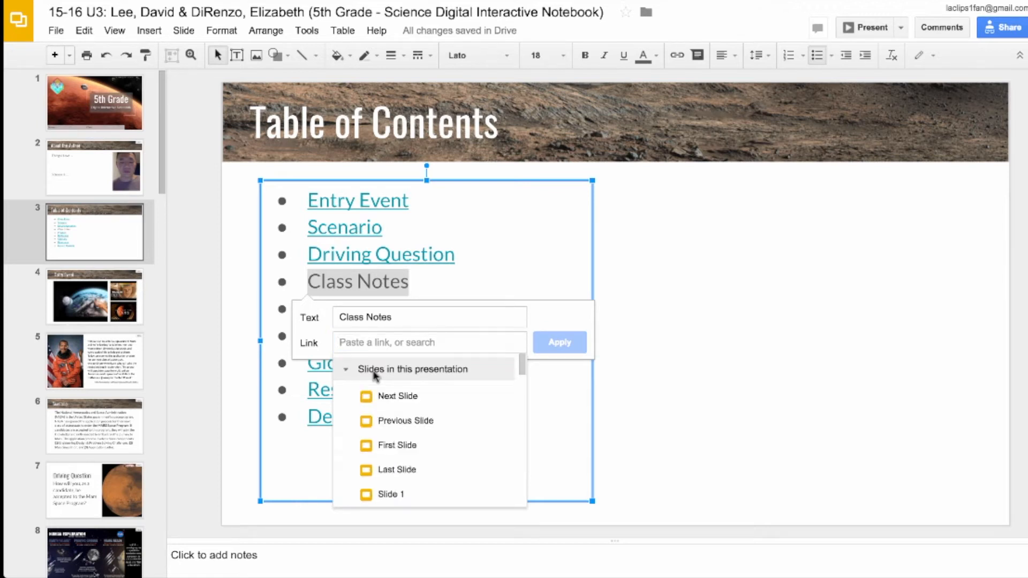
scroll("down", 3)
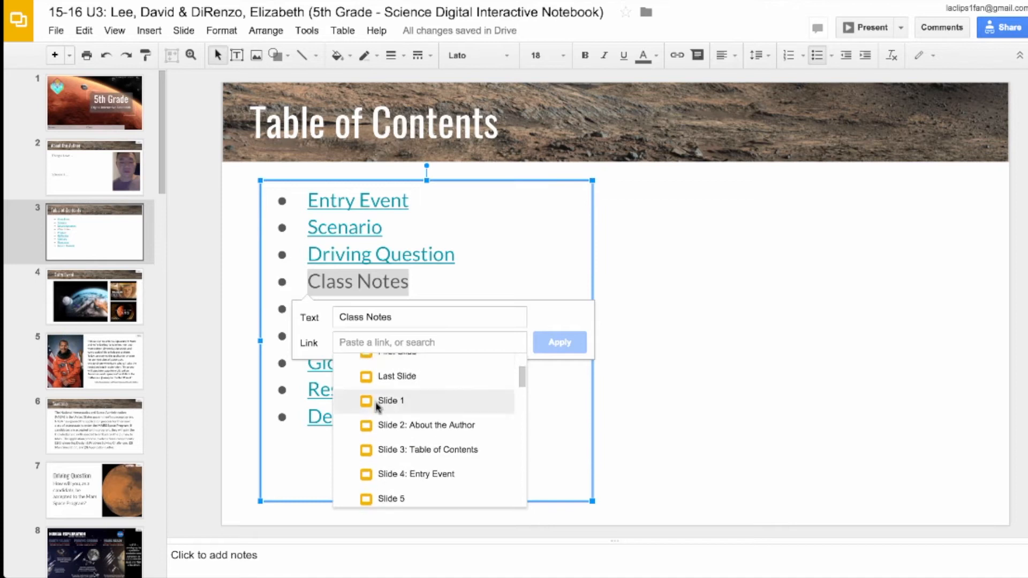
scroll("down", 3)
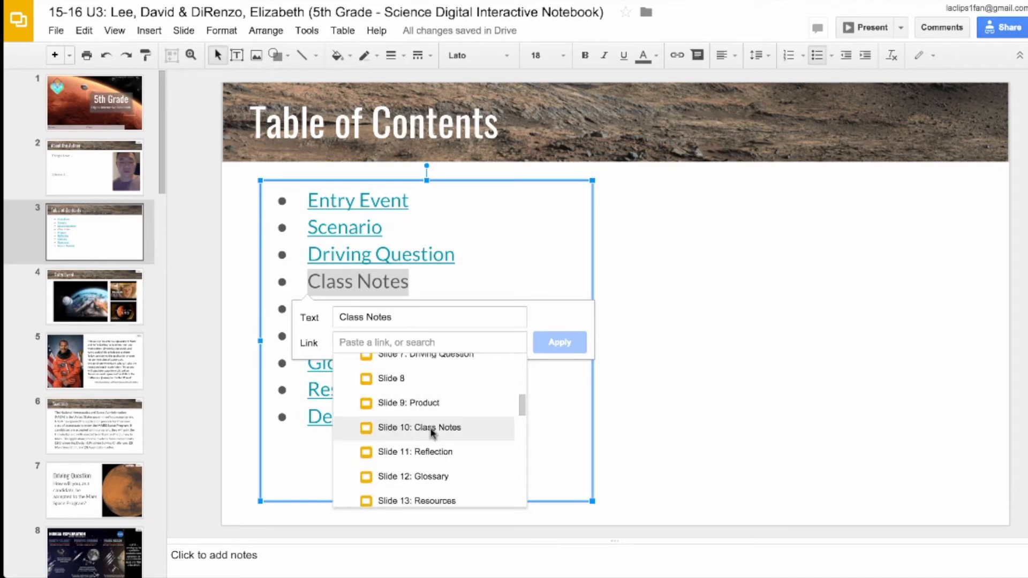
left_click(558, 342)
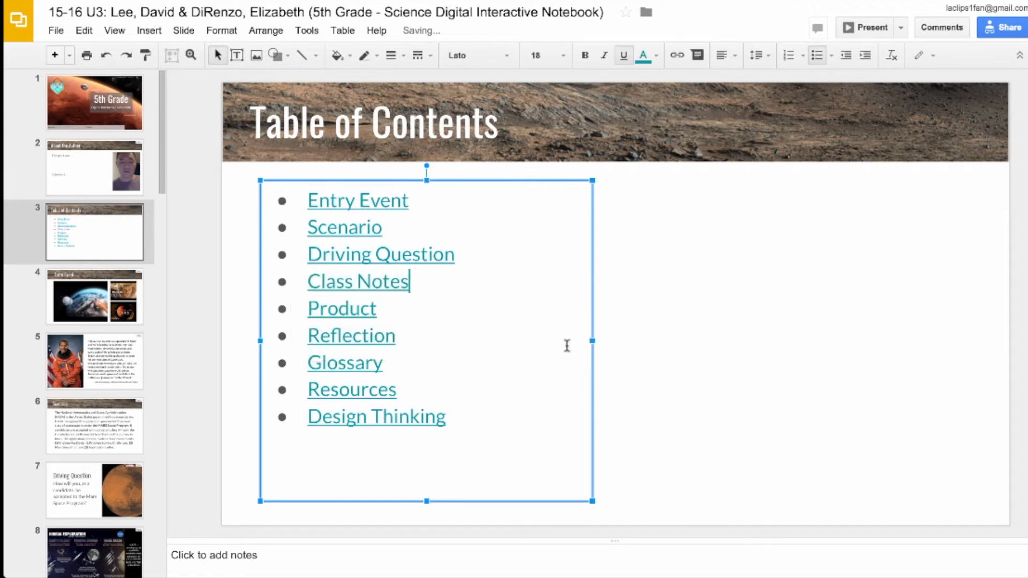
left_click(357, 281)
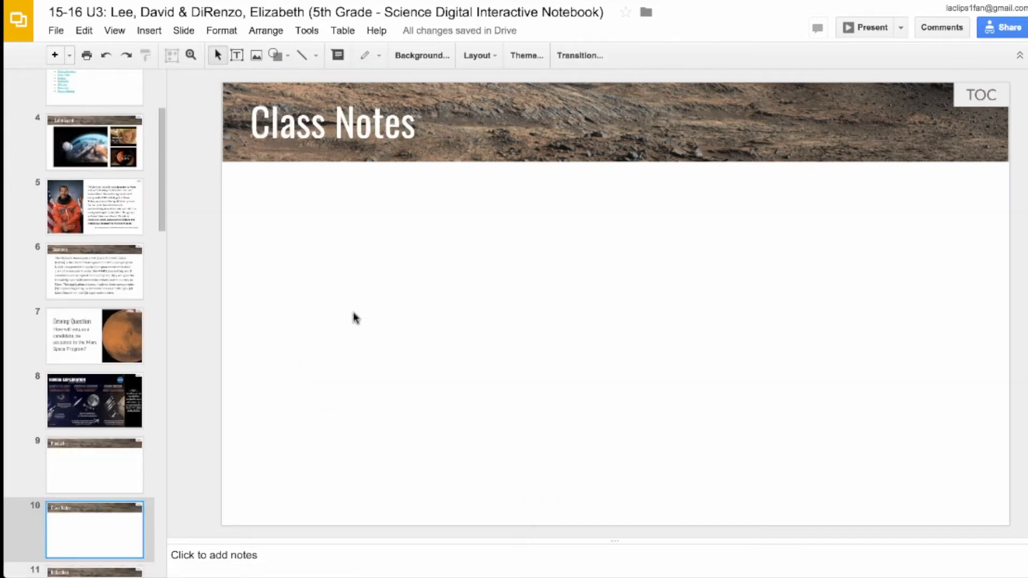
mouse_move(203, 208)
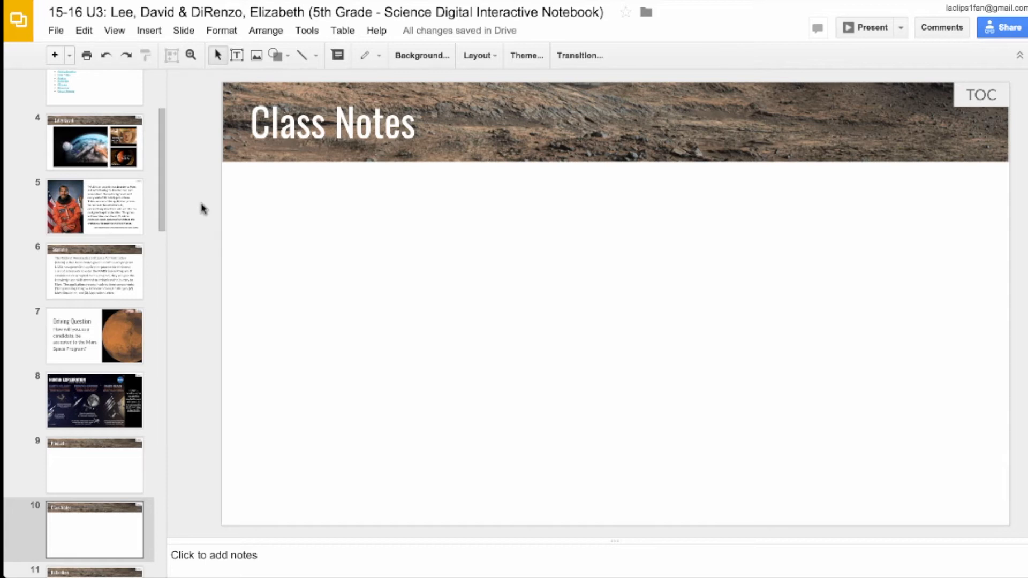
mouse_move(352, 123)
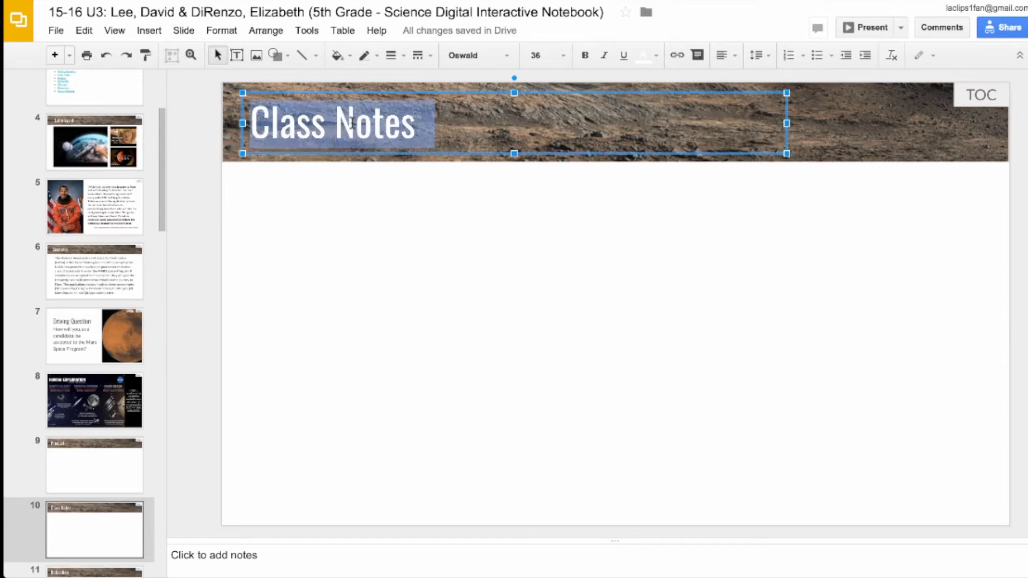
- Type 'Weight vs. Mass' as the title of slide 10
type("Weight vs")
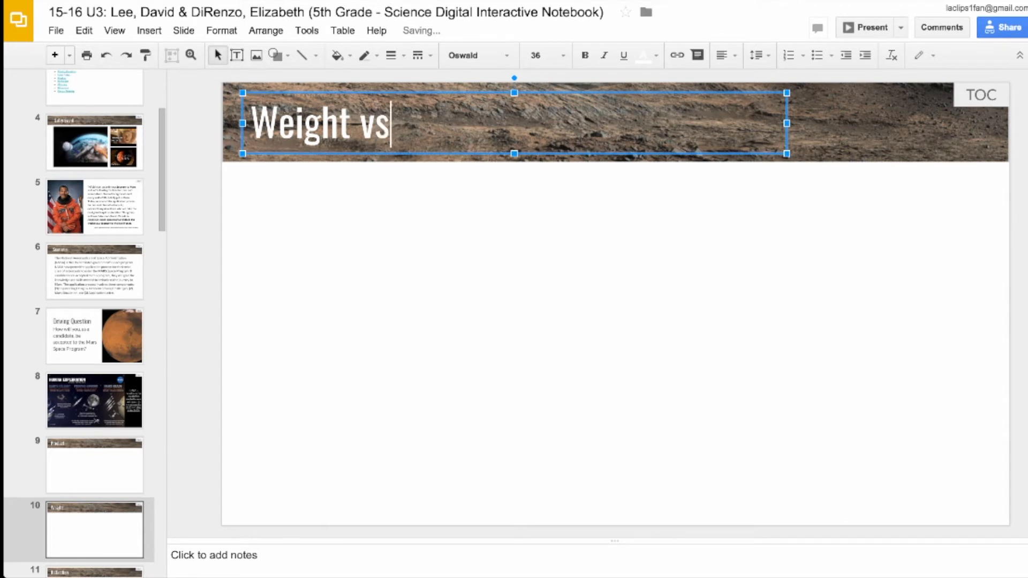
type(". Mass")
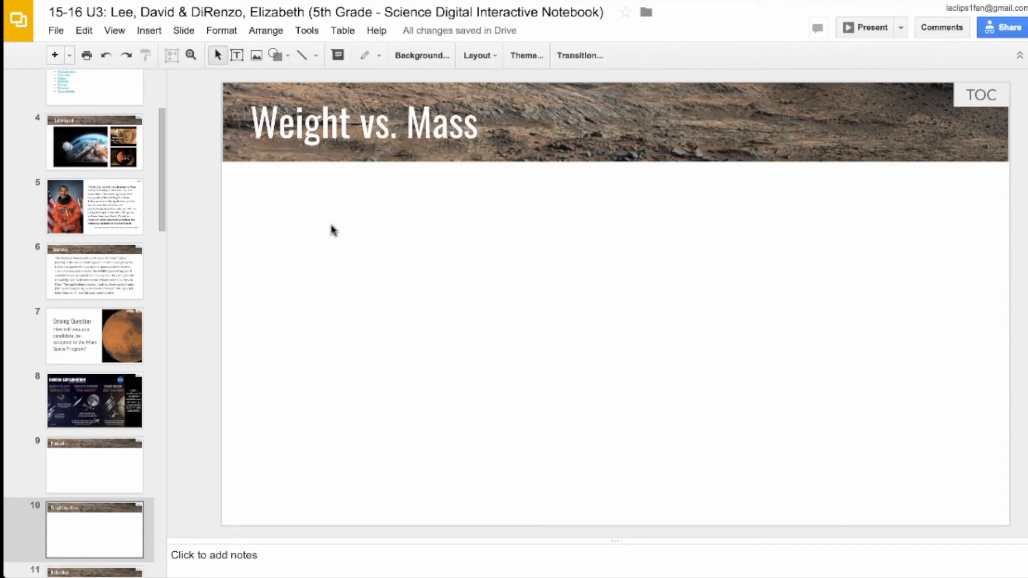
mouse_move(477, 360)
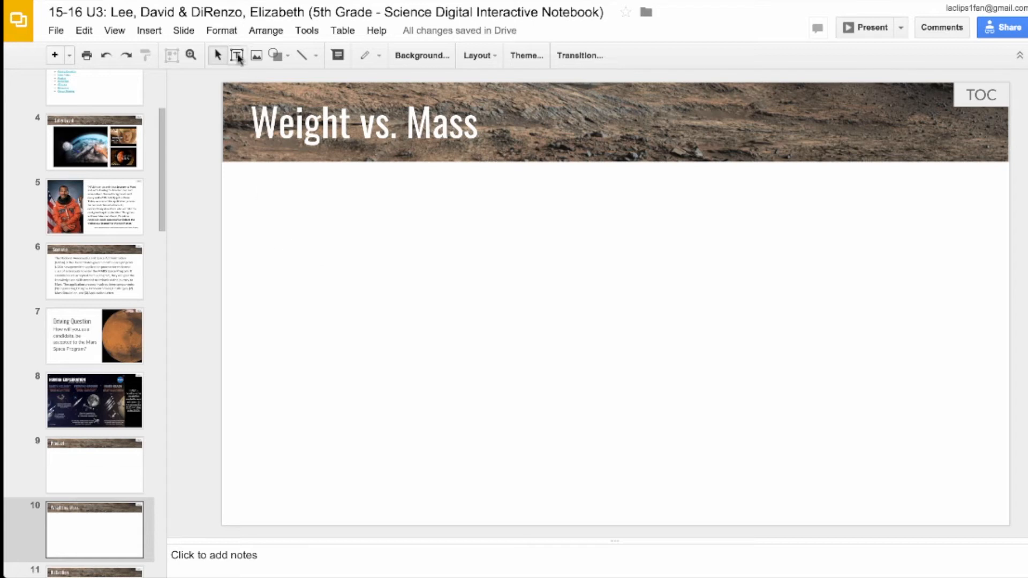
mouse_move(237, 55)
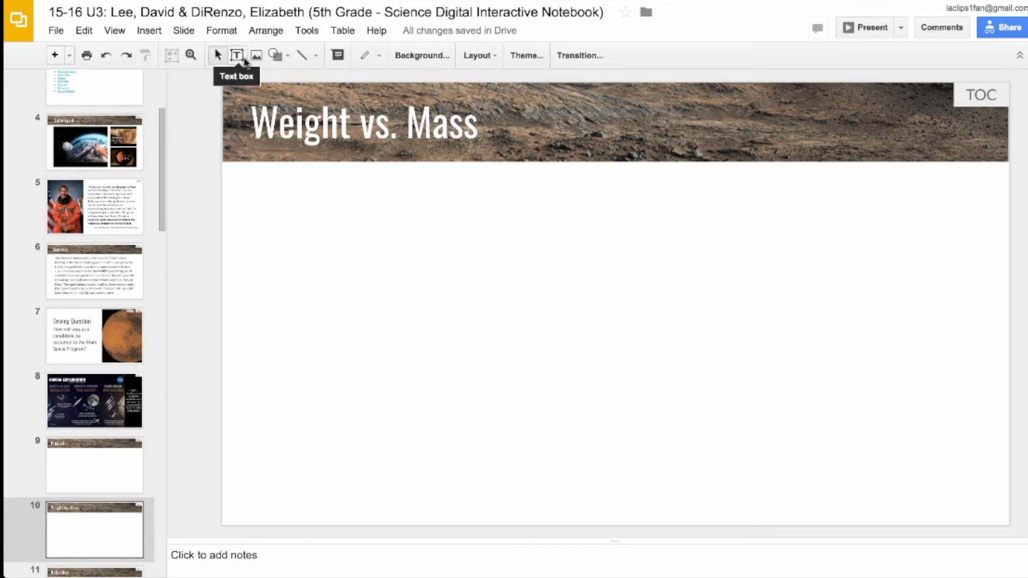
- Draw a text box under the title and start a bulleted list with 'Mass:'
left_click(237, 55)
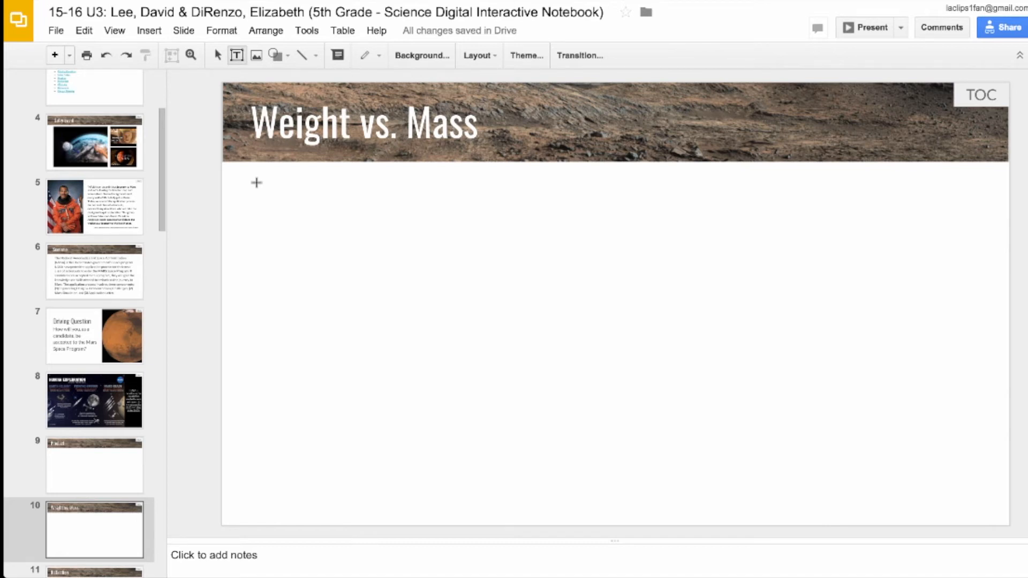
mouse_move(249, 179)
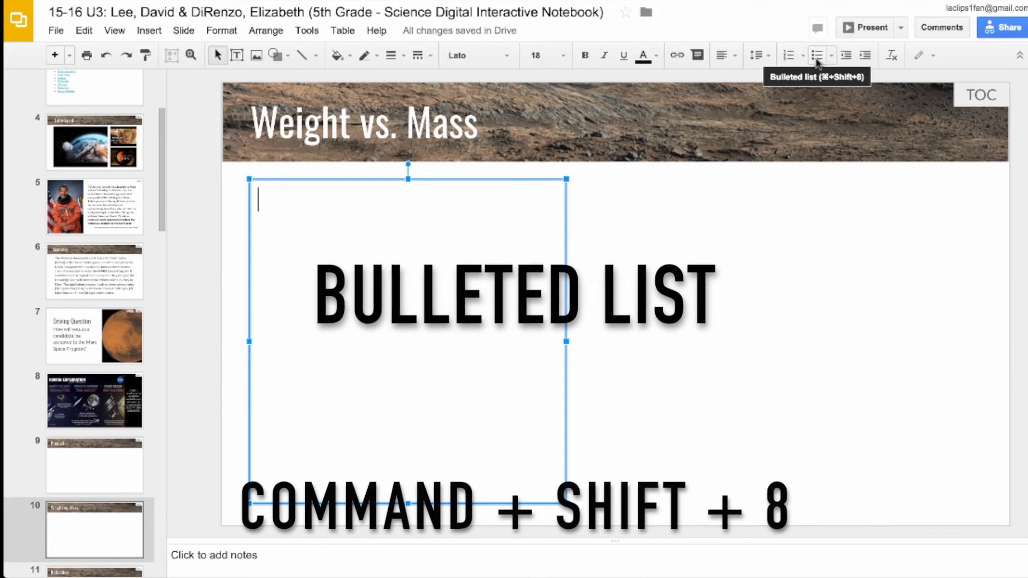
mouse_move(790, 63)
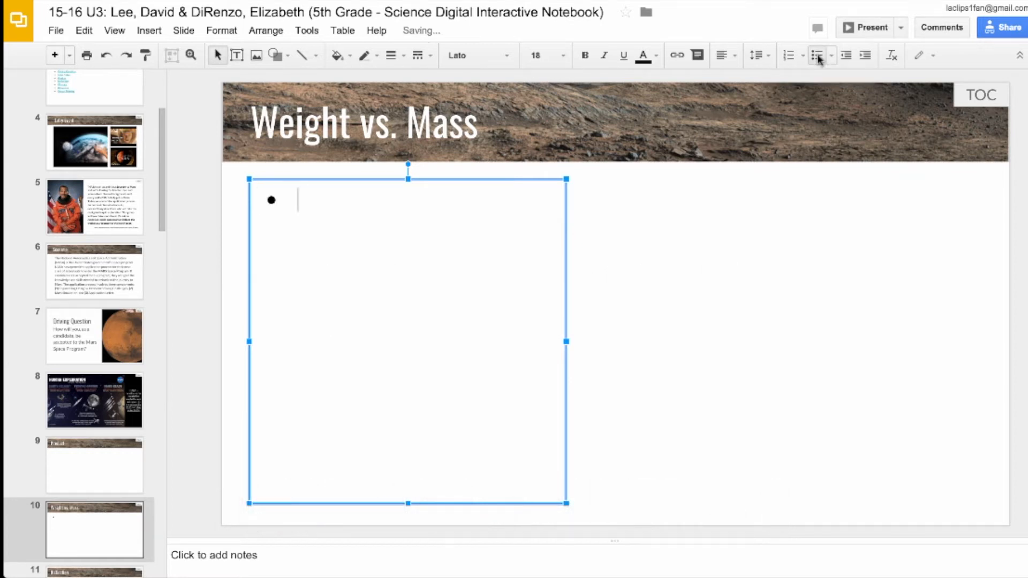
type("Mass:")
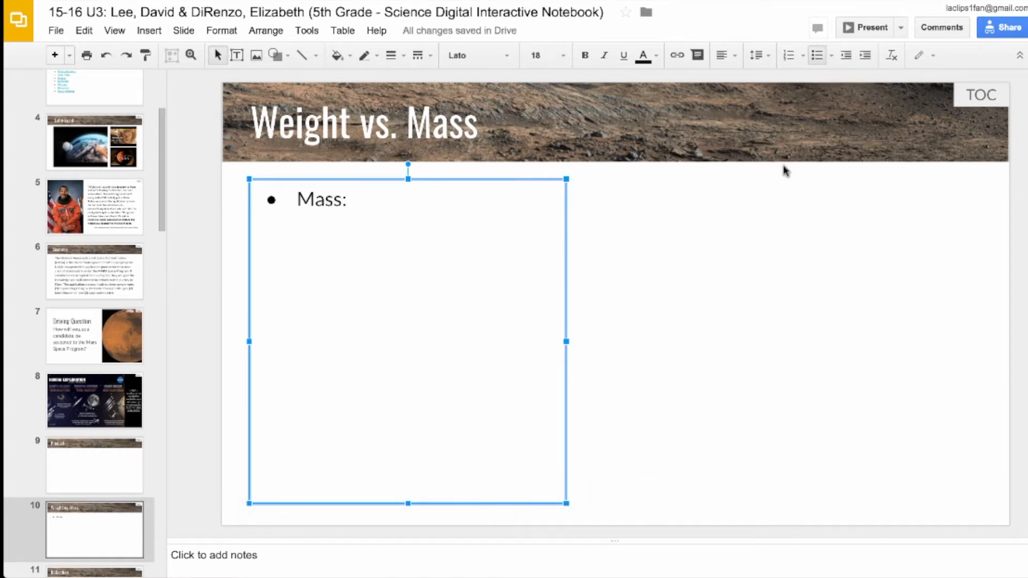
left_click(354, 199)
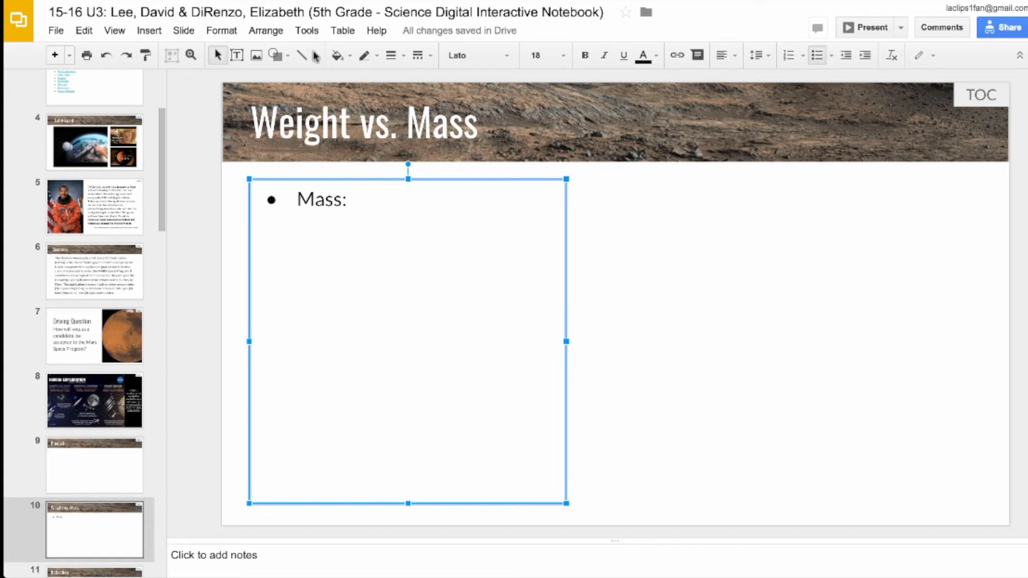
- Search 'mass' in the Tools > Research panel and show Dictionary results
left_click(307, 30)
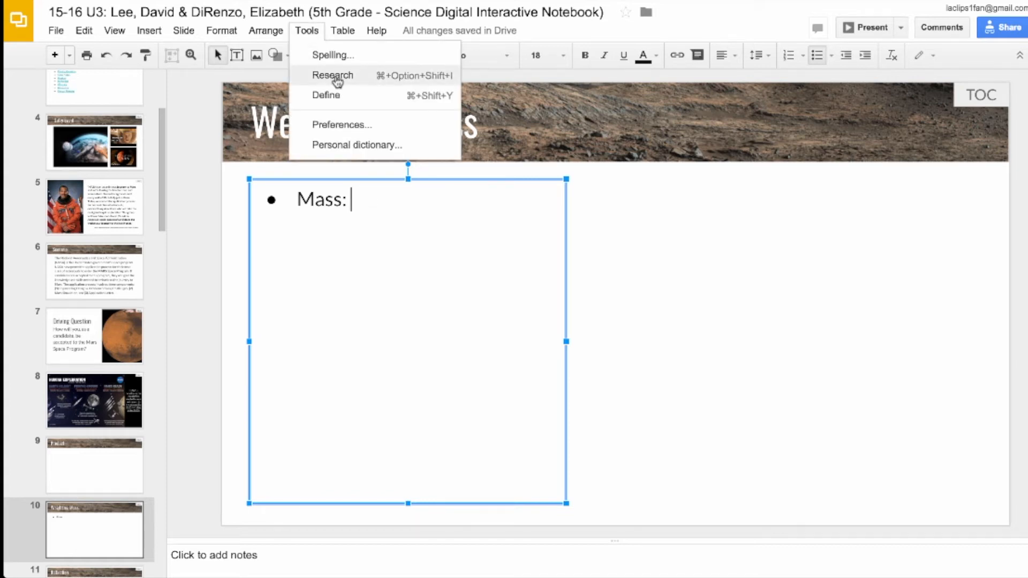
left_click(333, 74)
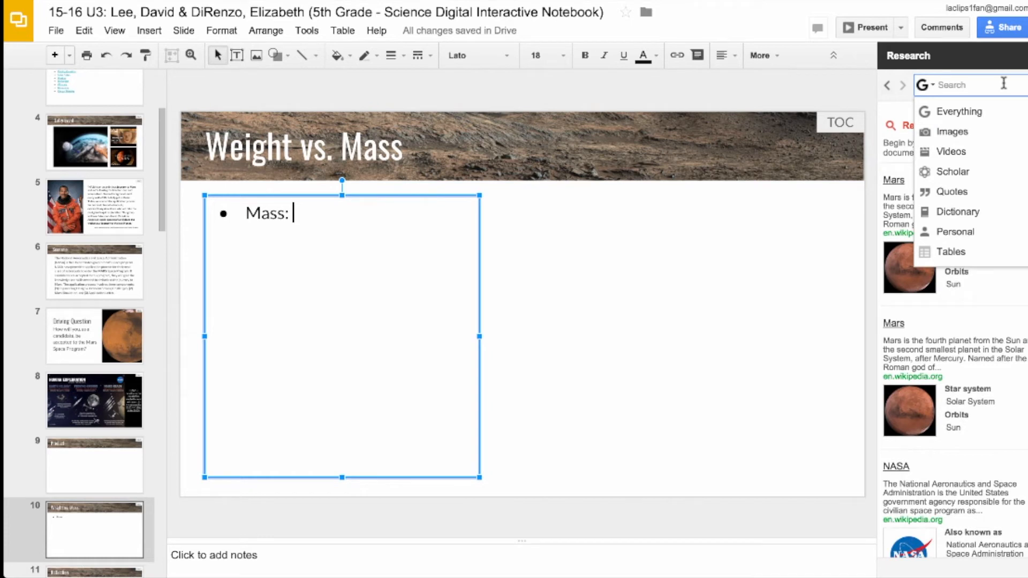
type("mass")
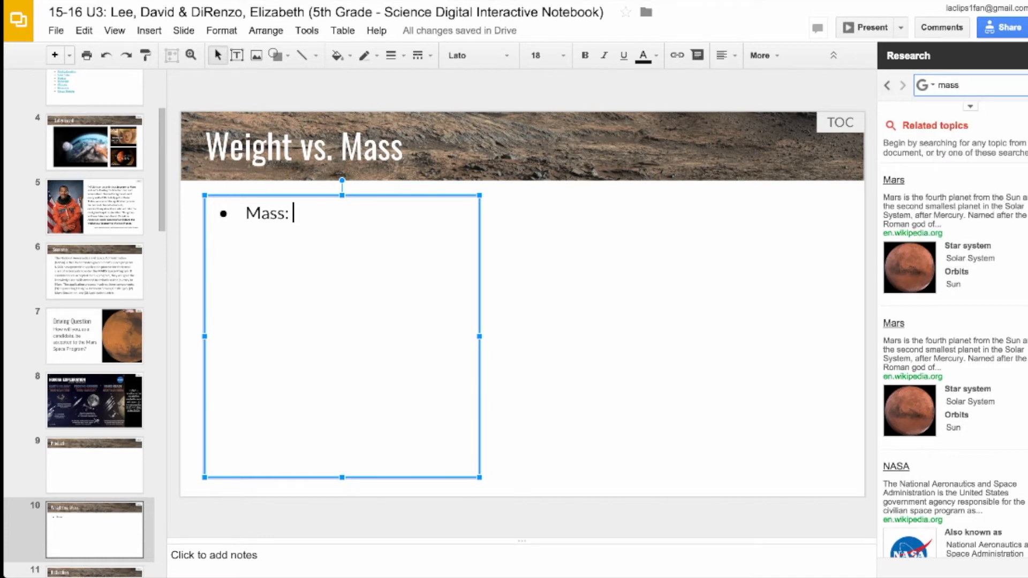
key("enter")
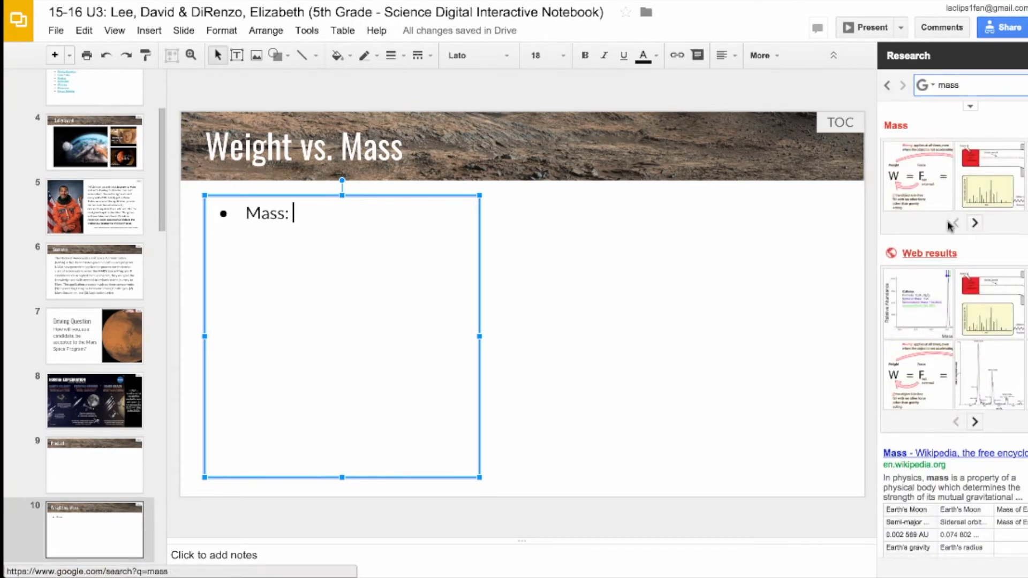
left_click(924, 85)
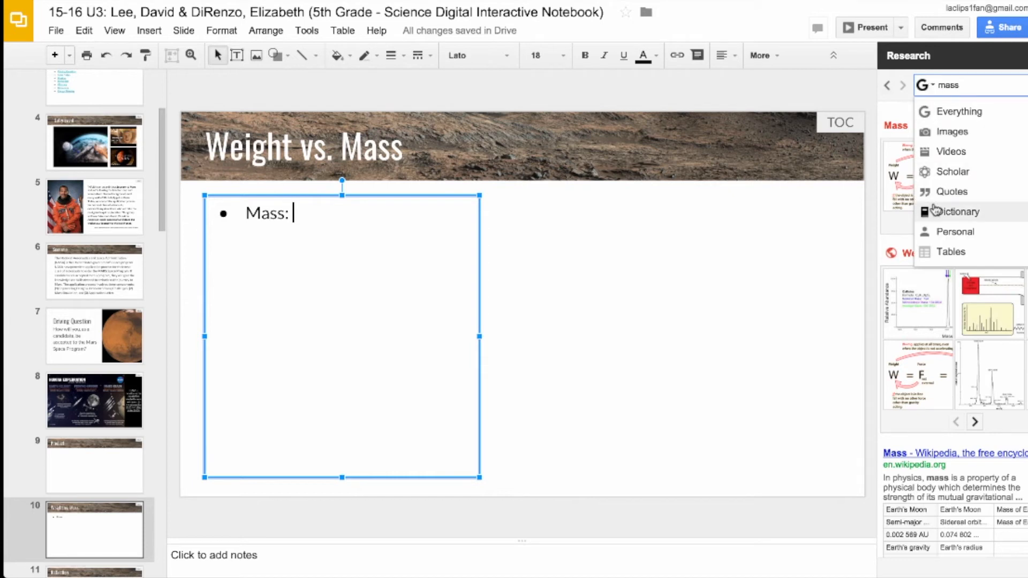
left_click(958, 211)
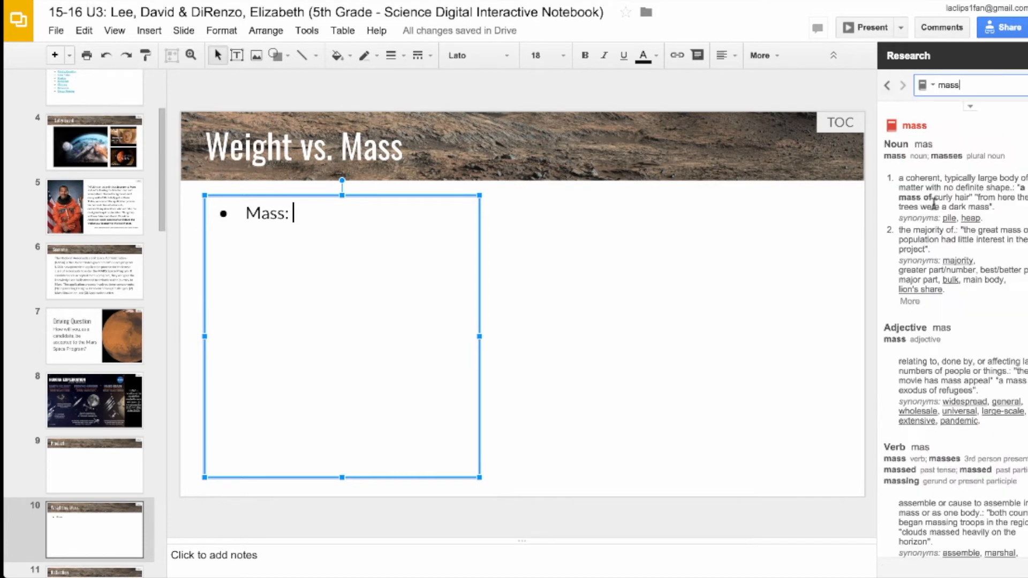
mouse_move(925, 347)
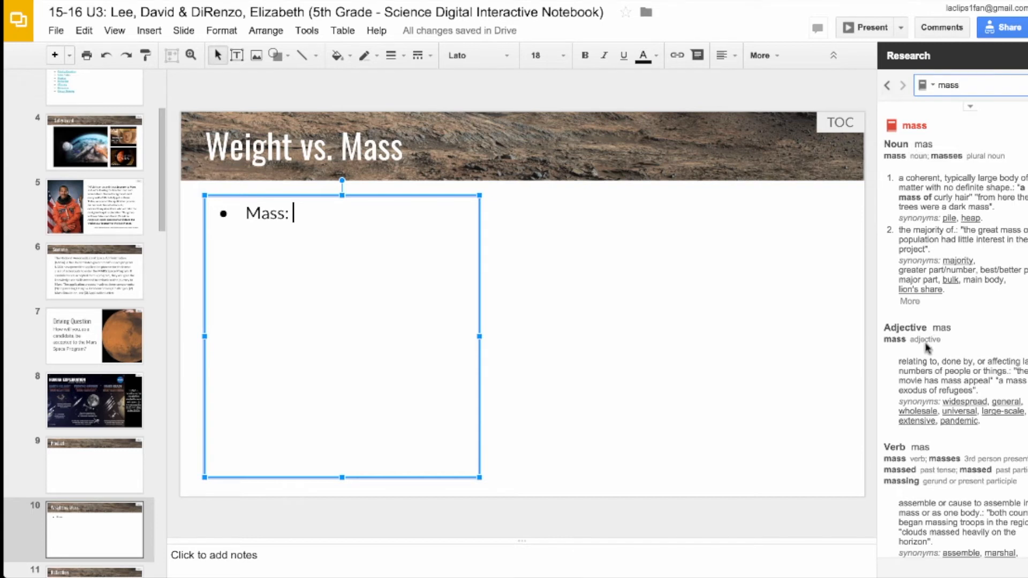
- Define Mass as 'amount of matter in an object' with sub-bullets Never changes and Measured in kg
type("A")
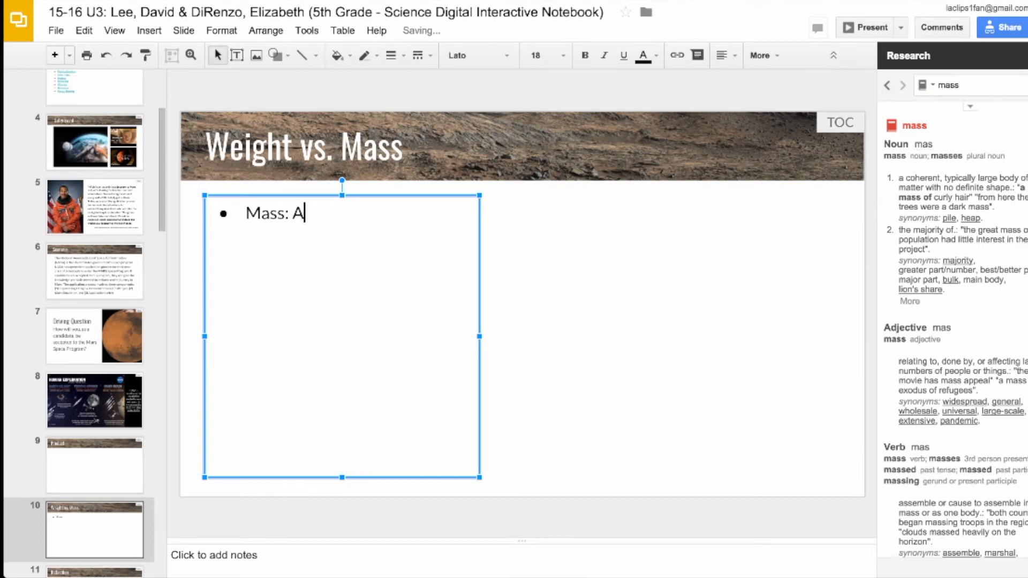
type("mount of m")
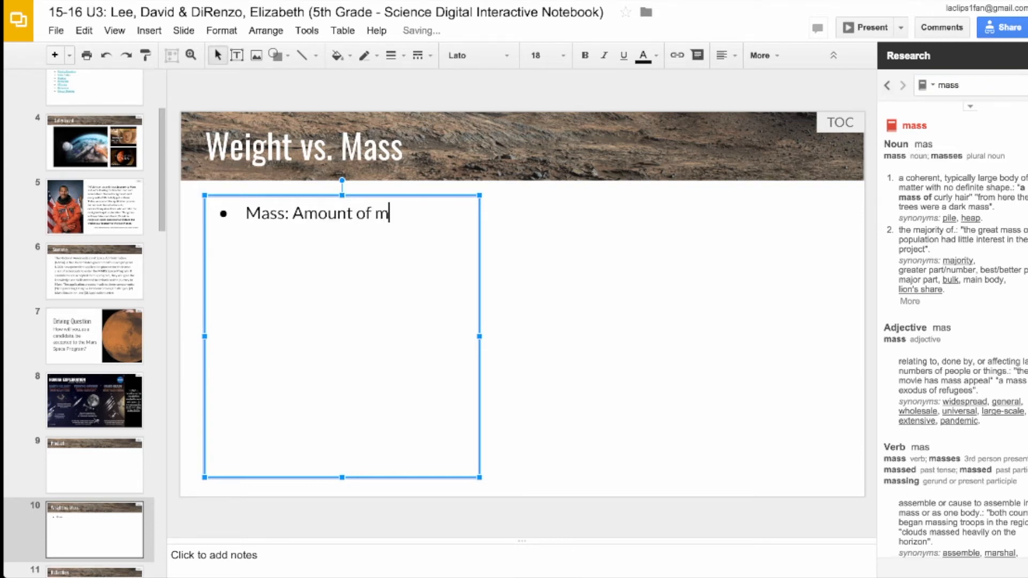
type("atter in an object")
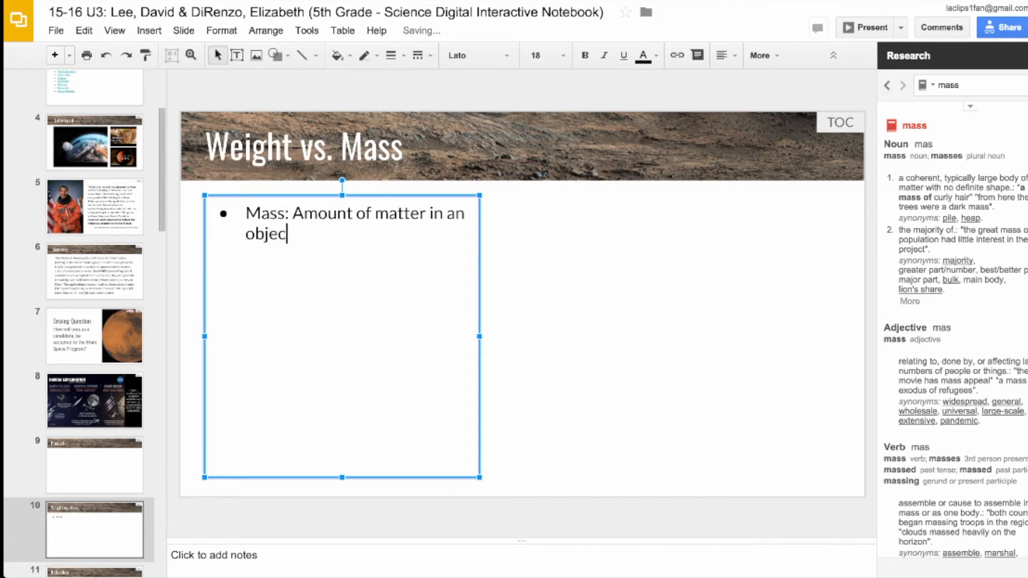
type("Never changes")
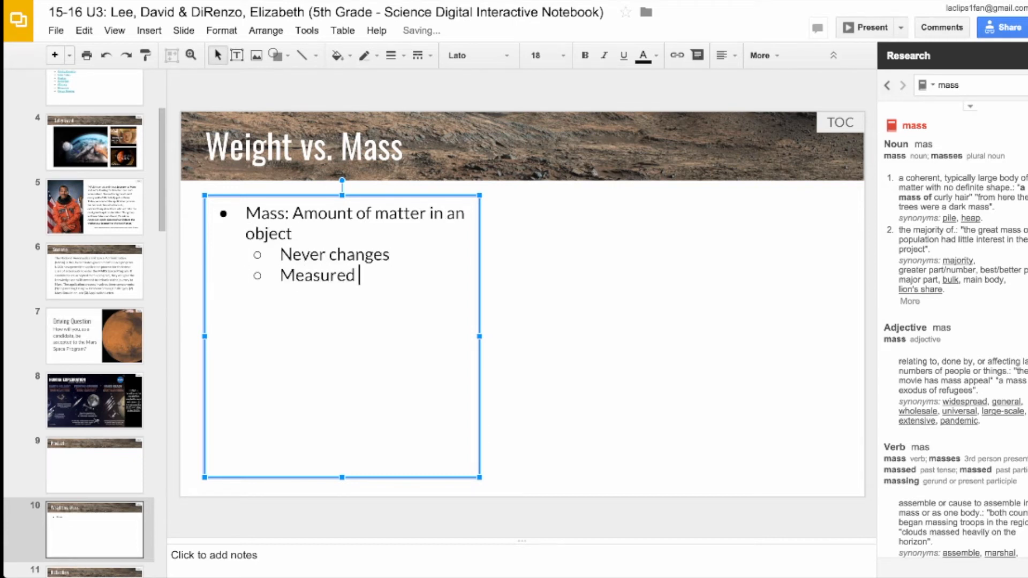
type("in kg")
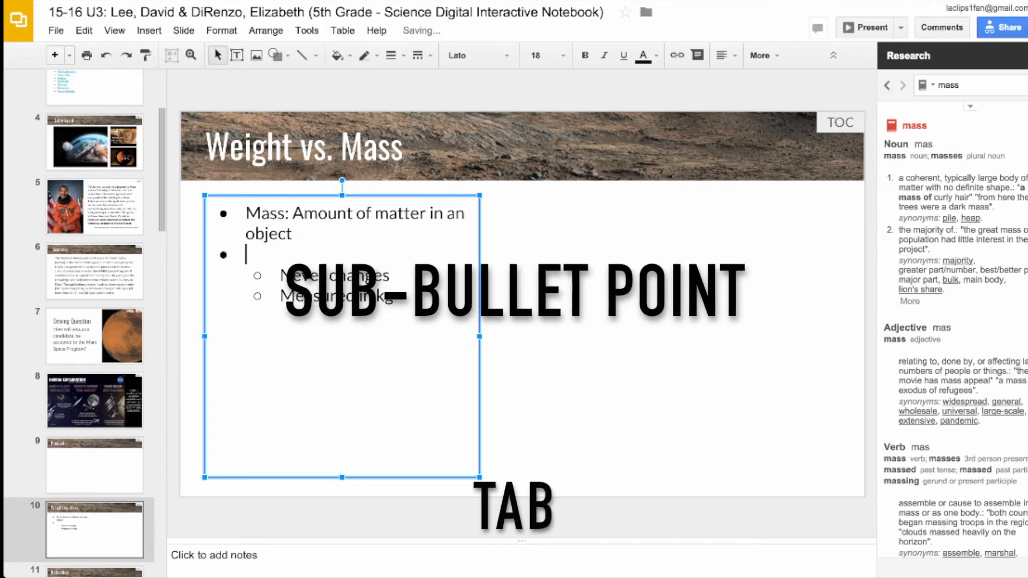
key("Tab")
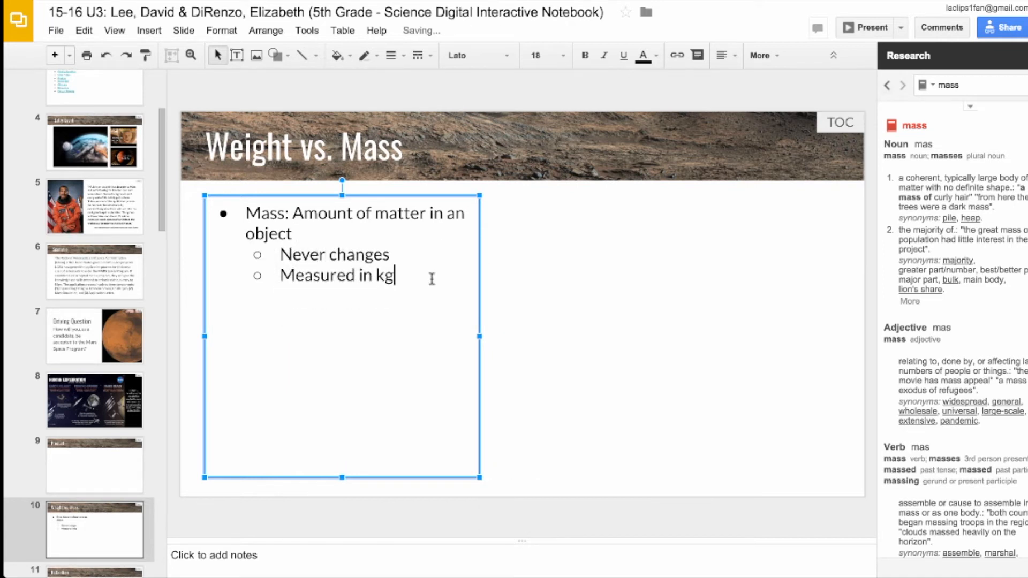
key("Enter")
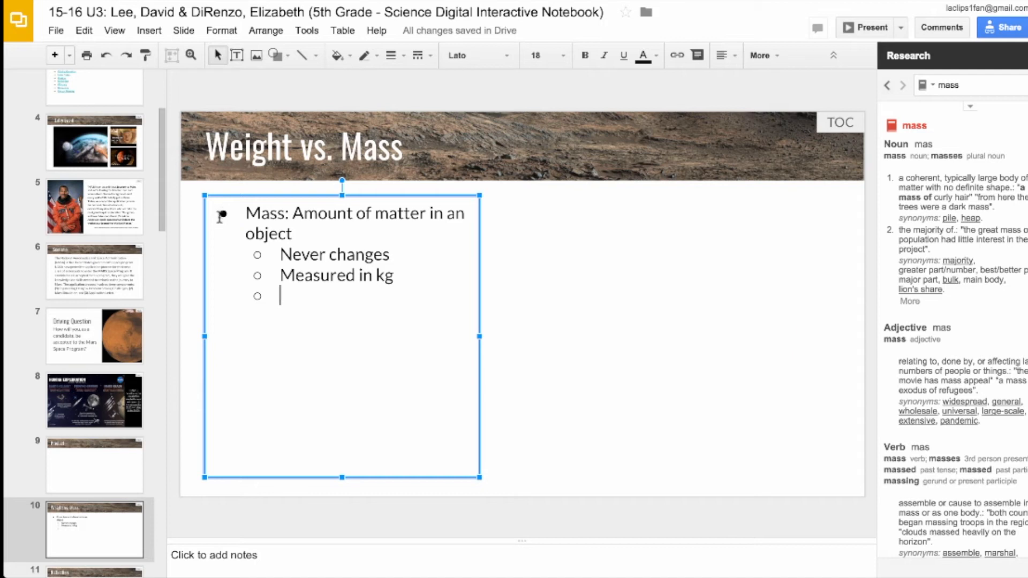
key("shift+Tab")
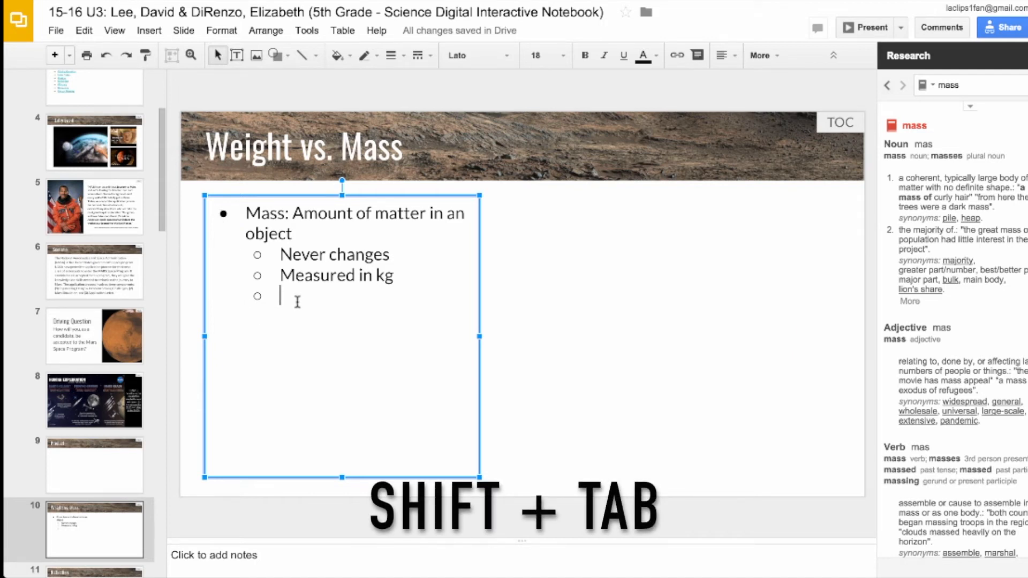
key("shift+tab")
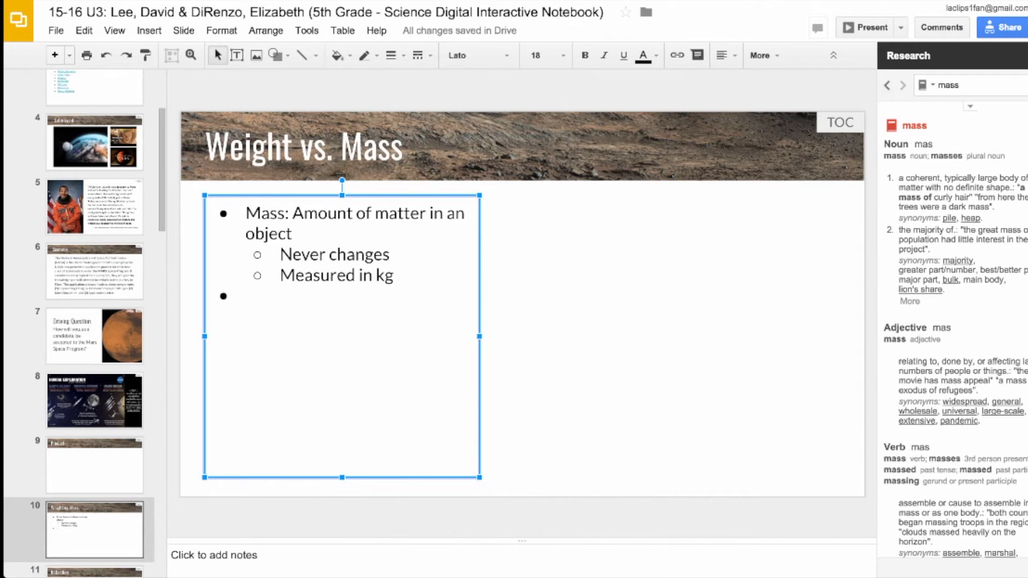
- Add a Weight bullet defining weight as the measurement of gravity's force acting on mass
type("Weight:")
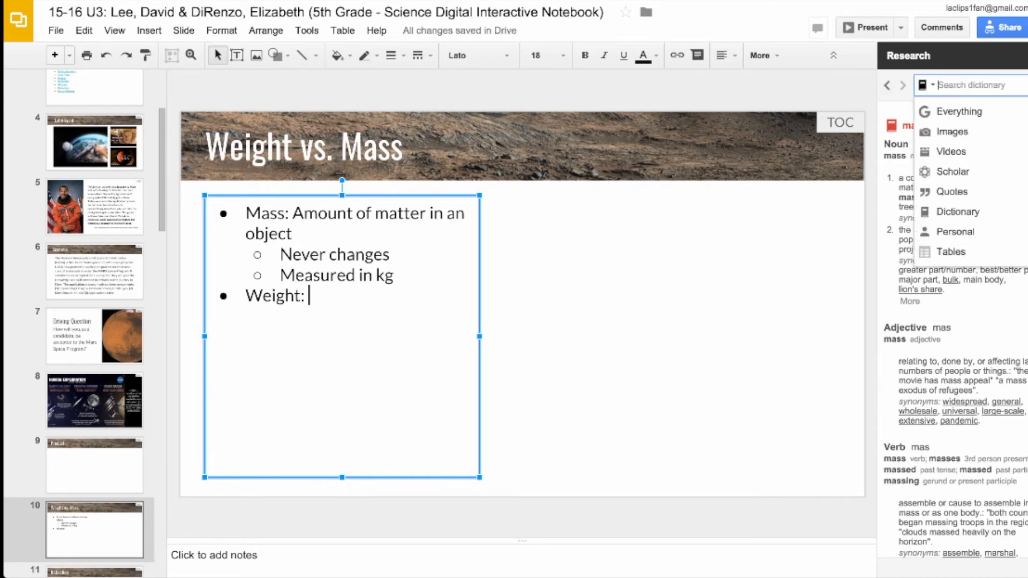
type("Measurement of force of gravity acting on an object’s mass")
type("weight")
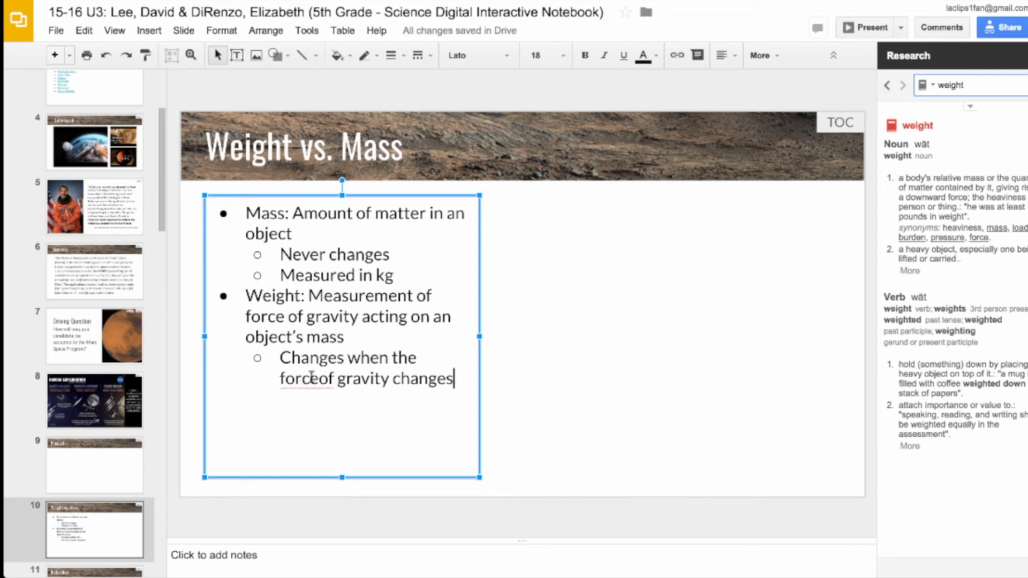
right_click(324, 380)
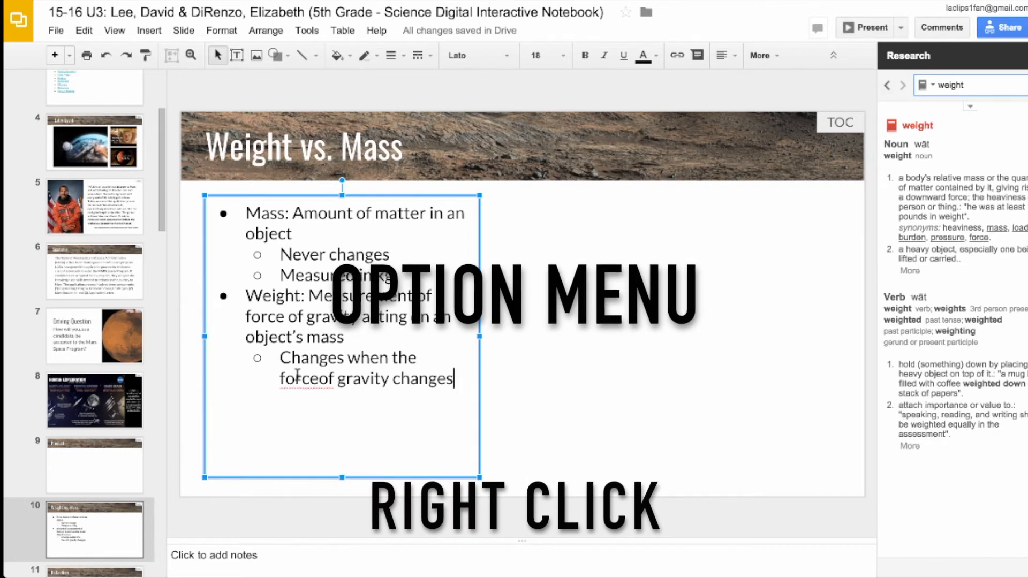
right_click(298, 379)
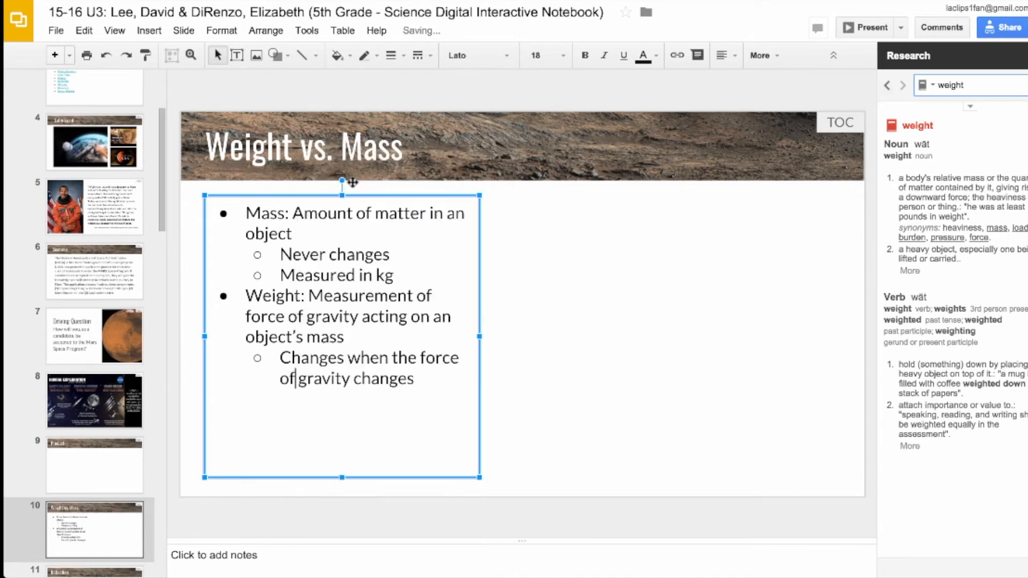
- Add sub-bullets on weighing less on the moon and Newtons, correct 'gravitational', narrow the box
type("You will weigh less on the moon because the moon has a smaller gravitatinal force")
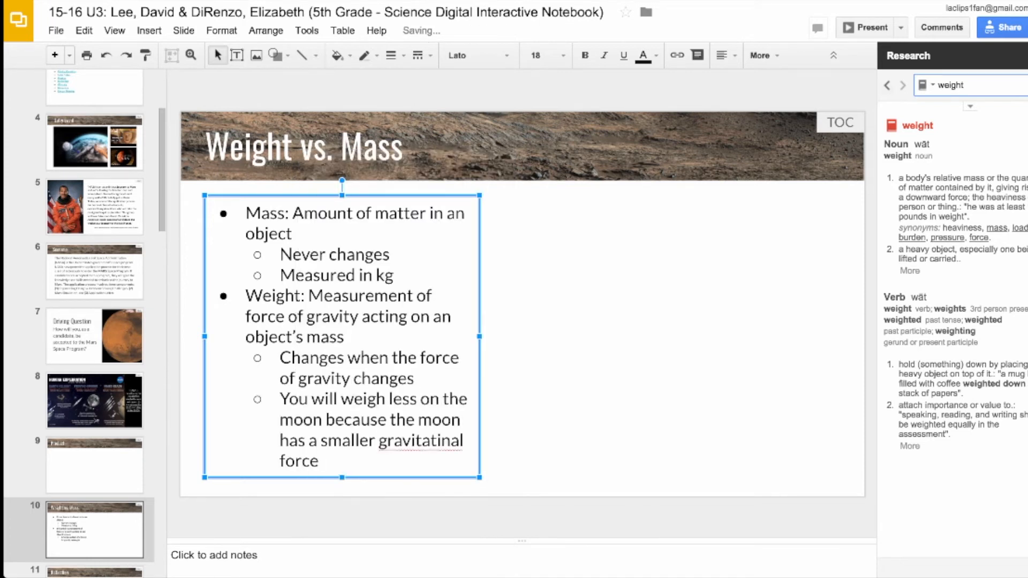
type("Measureing in N (Newtons) in Science")
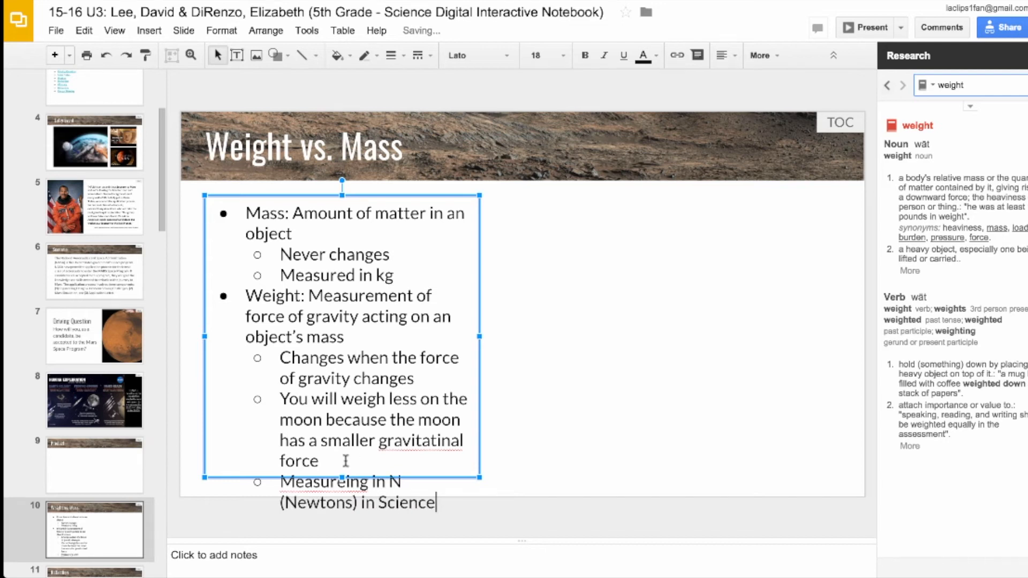
right_click(321, 482)
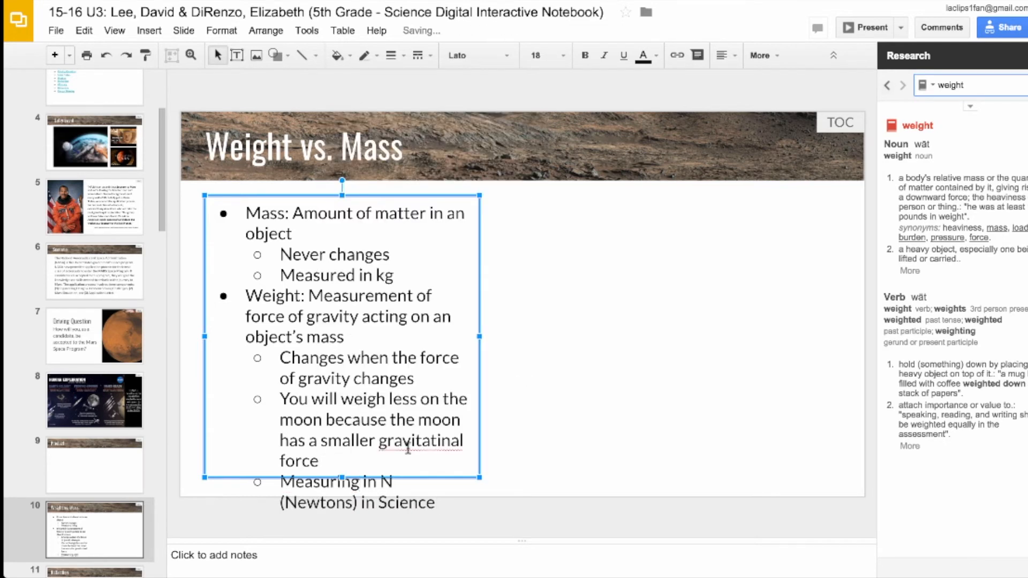
type("gravitational")
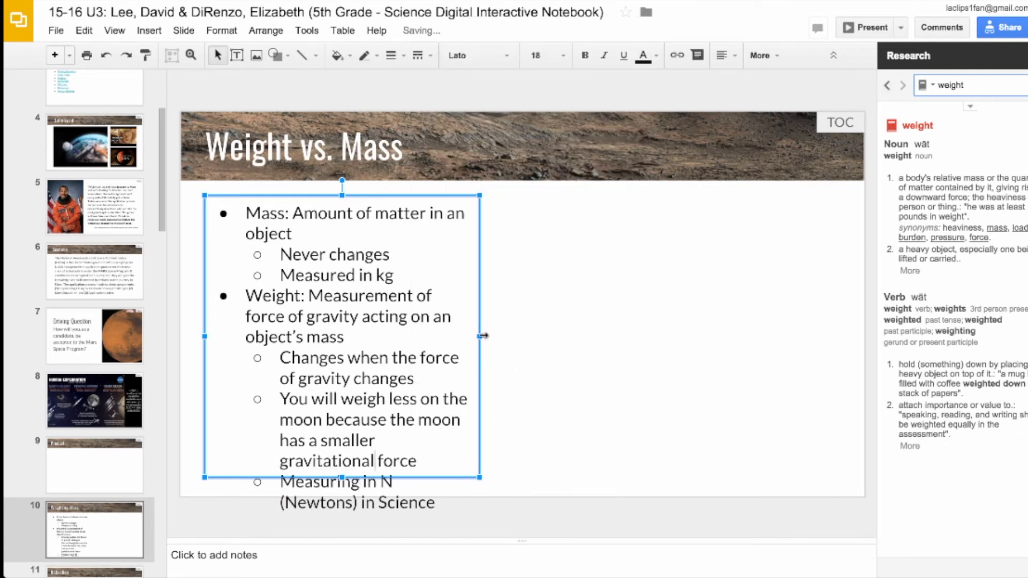
left_click_drag(480, 336, 539, 340)
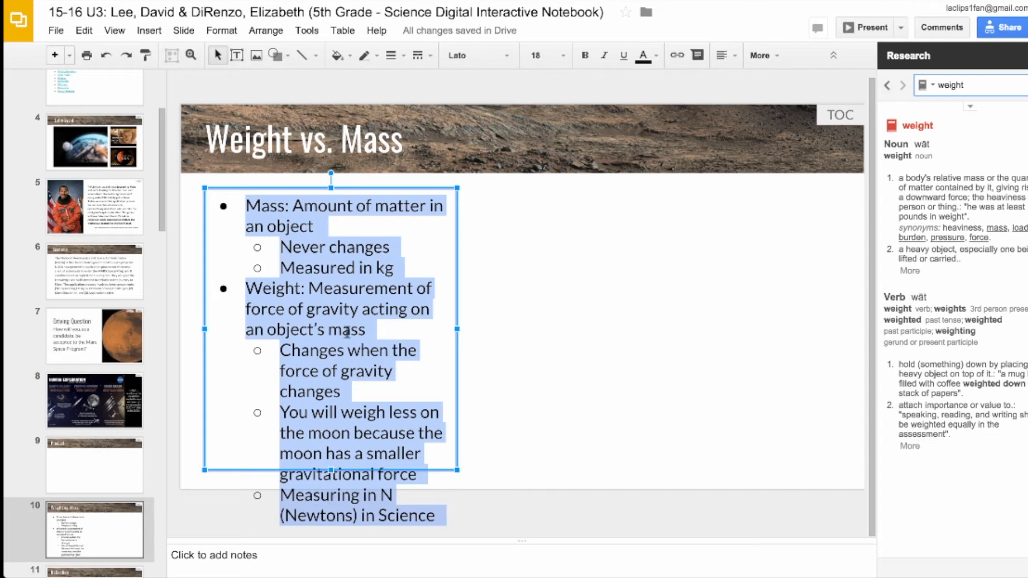
- Select all the bullet notes to shrink their font, then open the research search-type list
key("cmd+a")
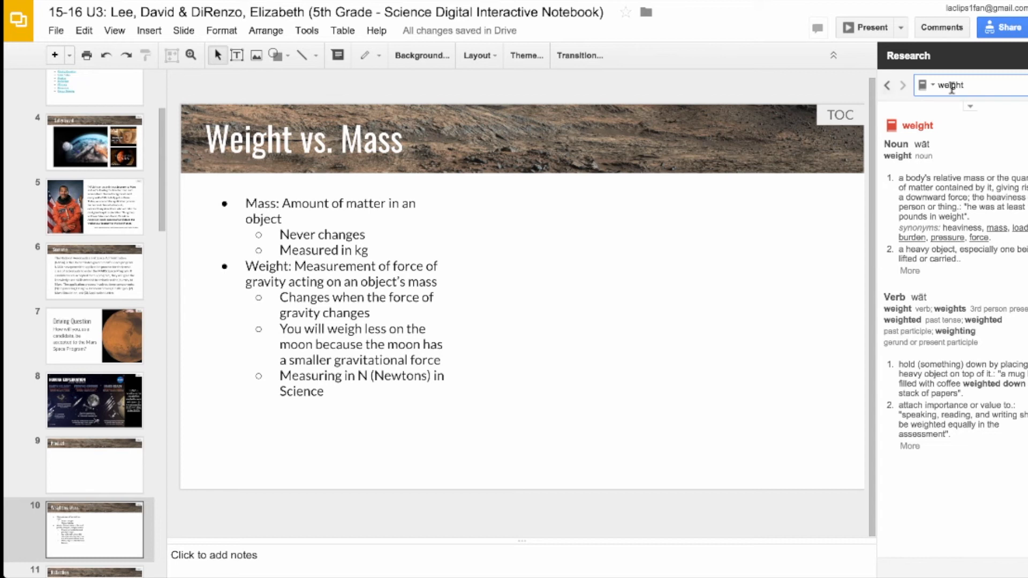
left_click(925, 85)
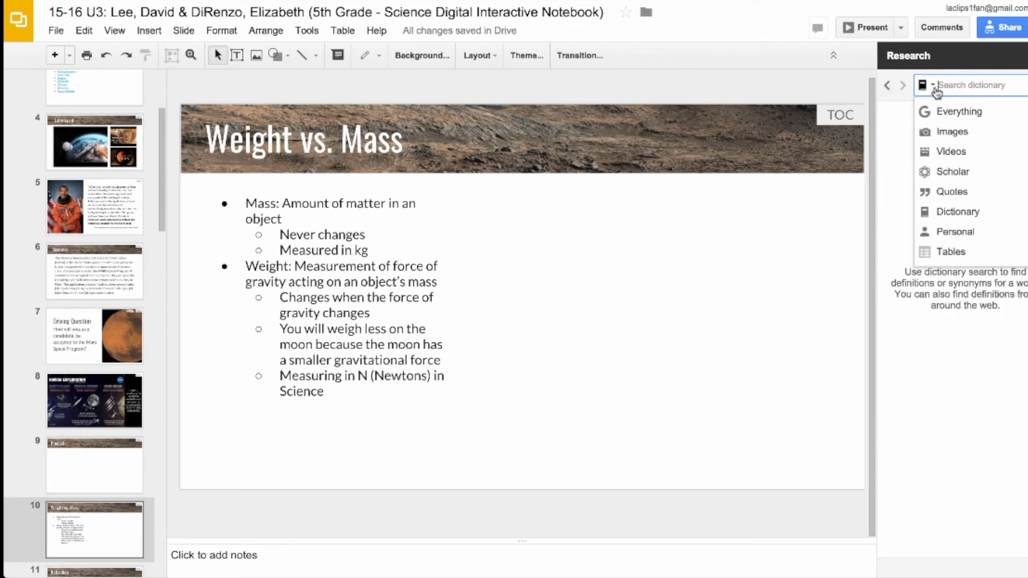
- Switch the Research panel to Images and search for 'weight on earth vs'
left_click(951, 132)
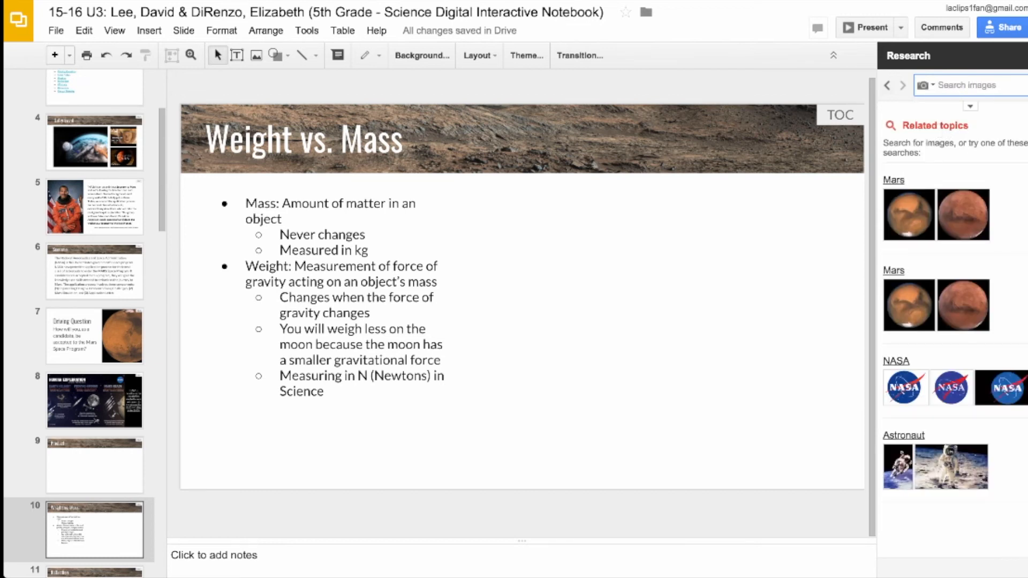
type("weight on earth vs moo")
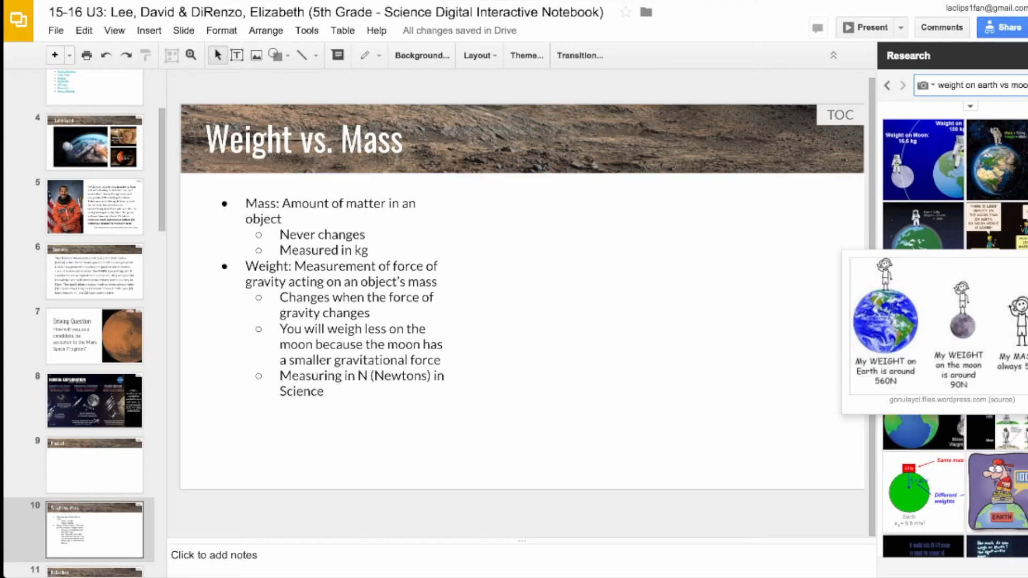
mouse_move(961, 314)
type("contextual mass weight")
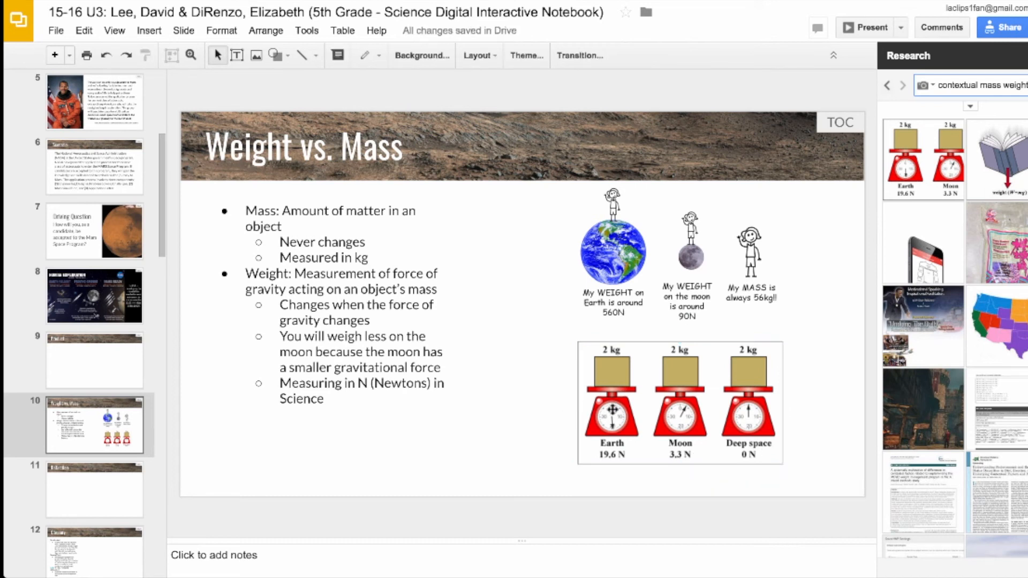
- Select both weight diagrams together and drag them left toward the bullet notes
left_click(678, 403)
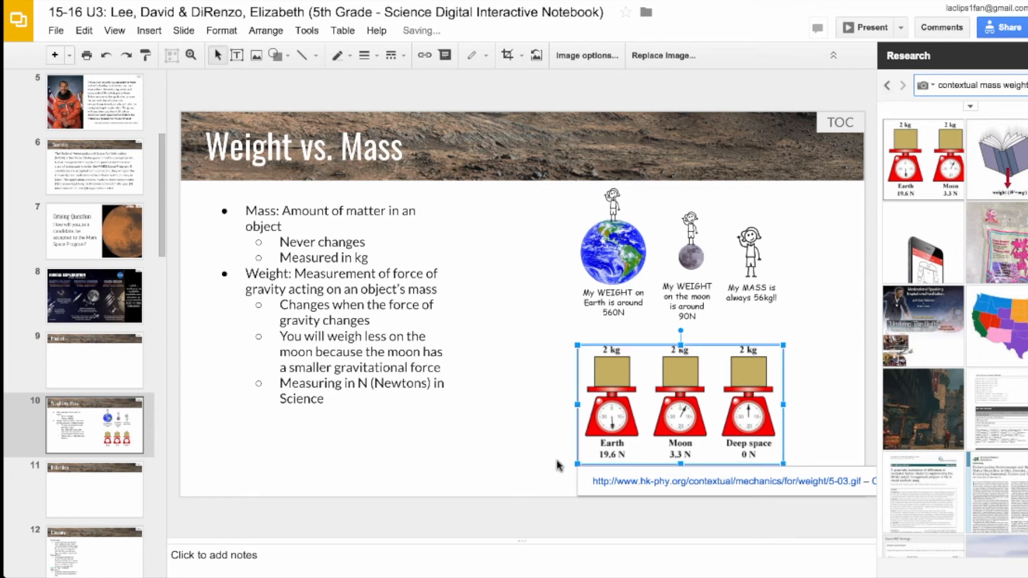
left_click(560, 406)
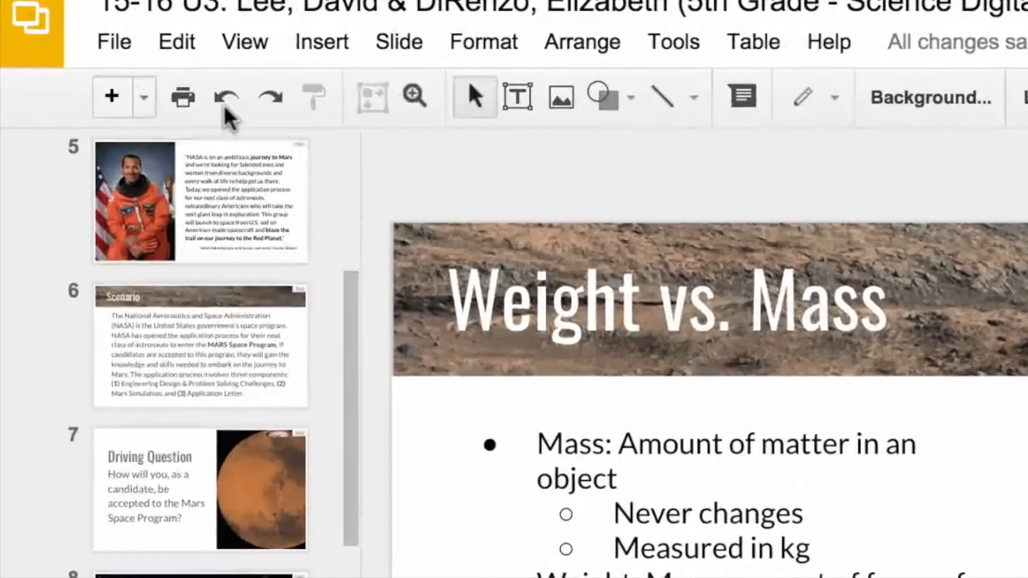
mouse_move(254, 108)
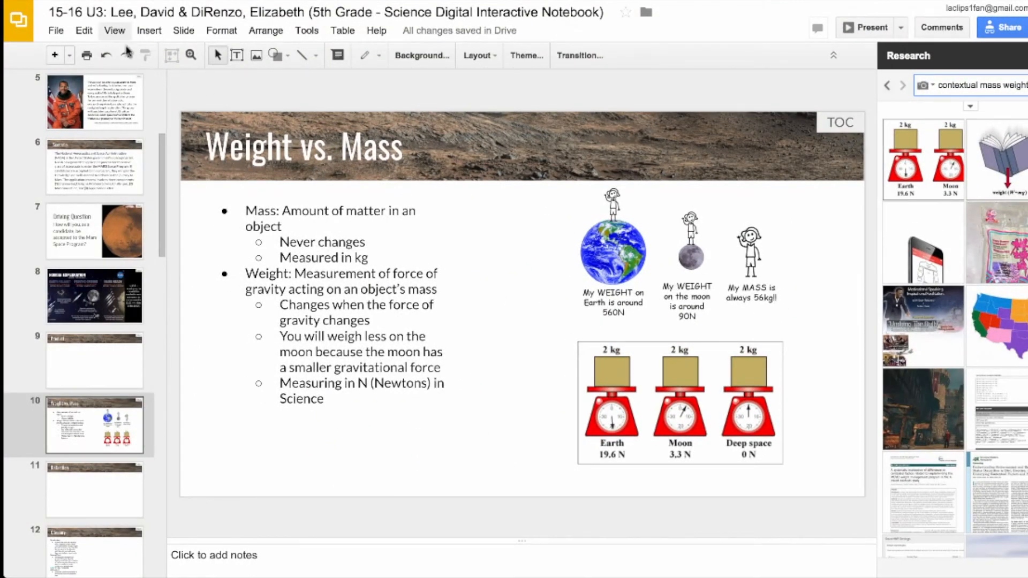
left_click(678, 401)
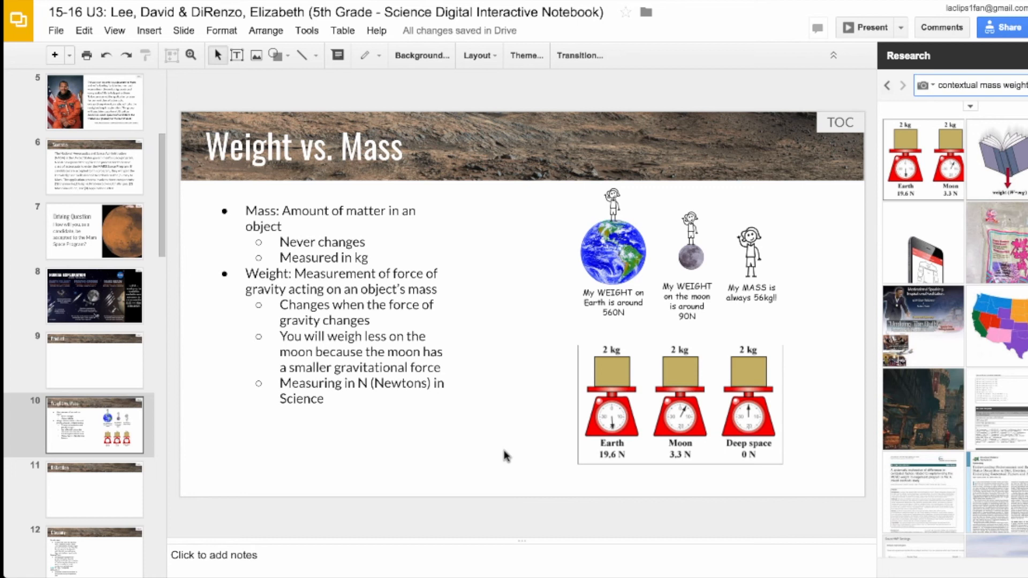
mouse_move(829, 253)
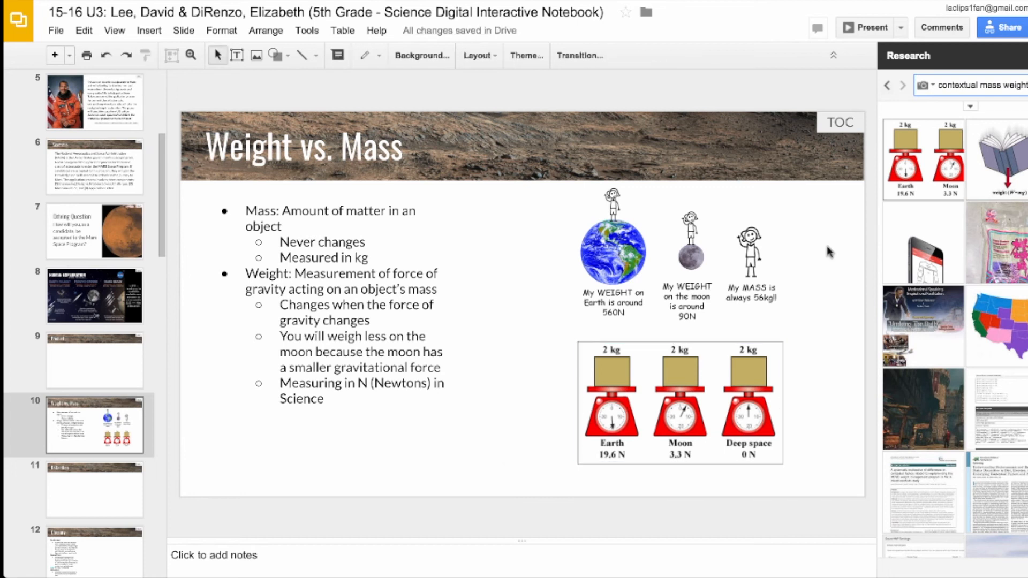
left_click(680, 256)
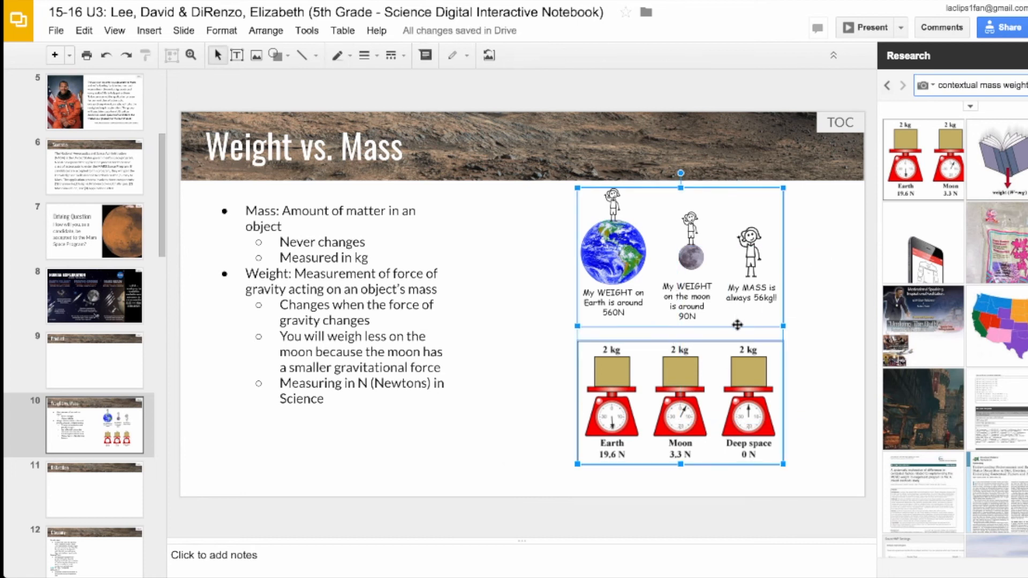
left_click_drag(680, 256, 591, 256)
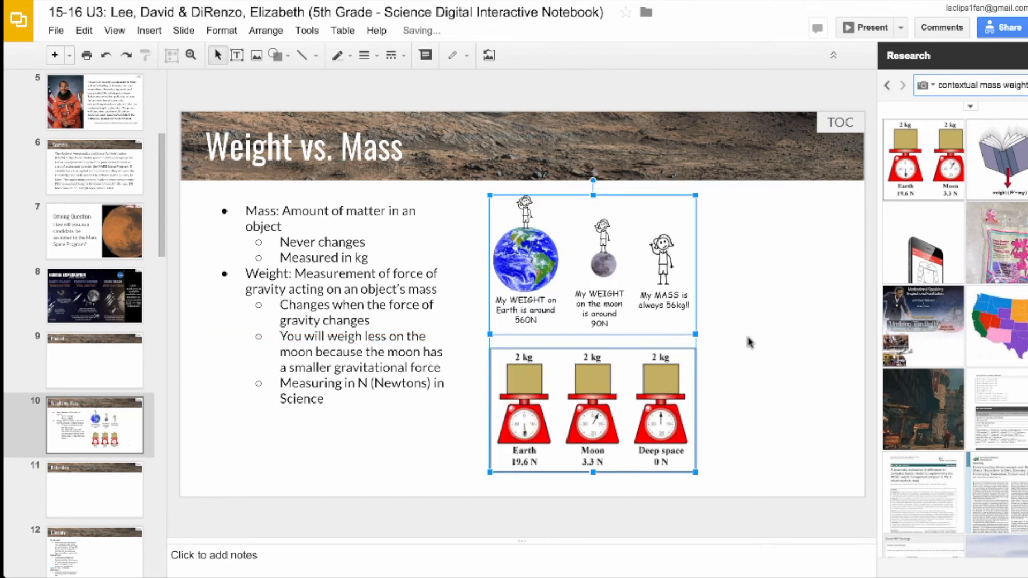
left_click(923, 86)
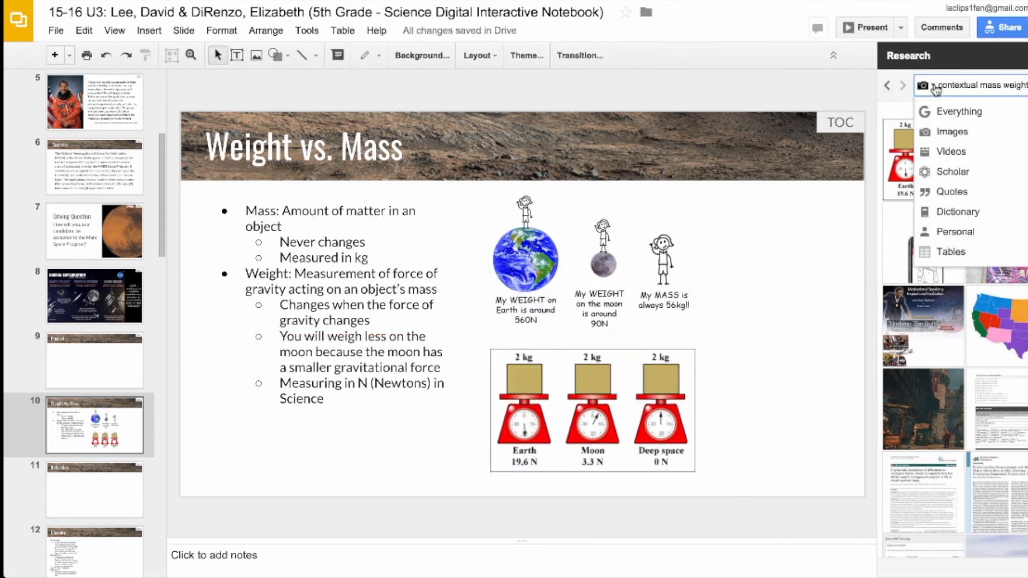
mouse_move(951, 152)
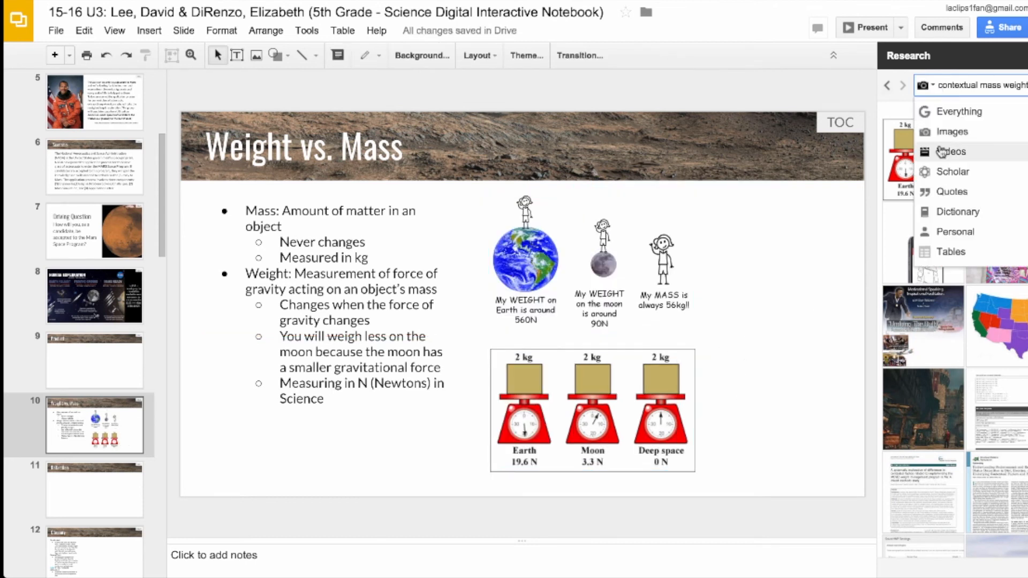
- Search Research Videos for 'weight vs mass', preview the mass versus weight video, and insert it
left_click(951, 151)
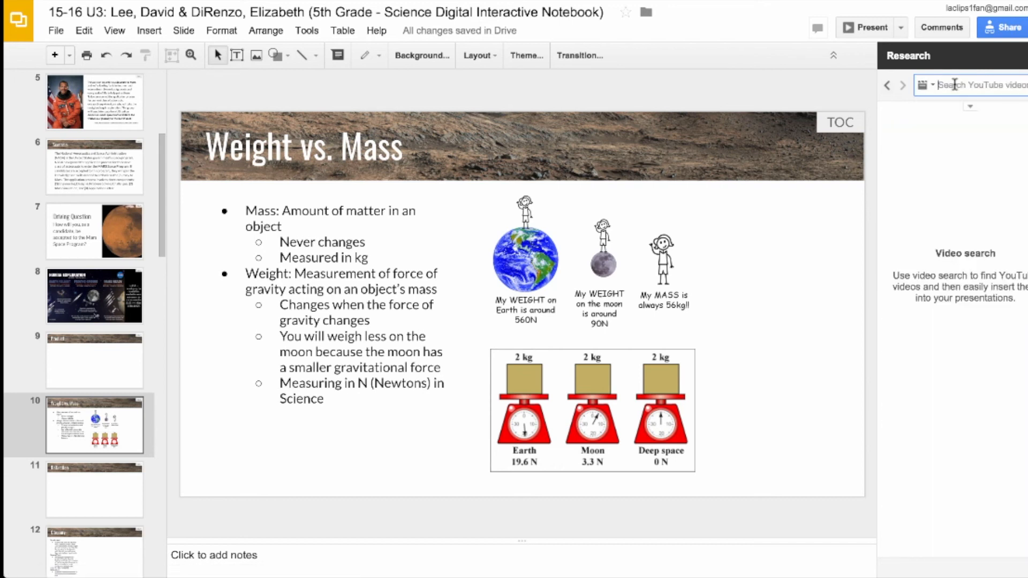
type("weight vs")
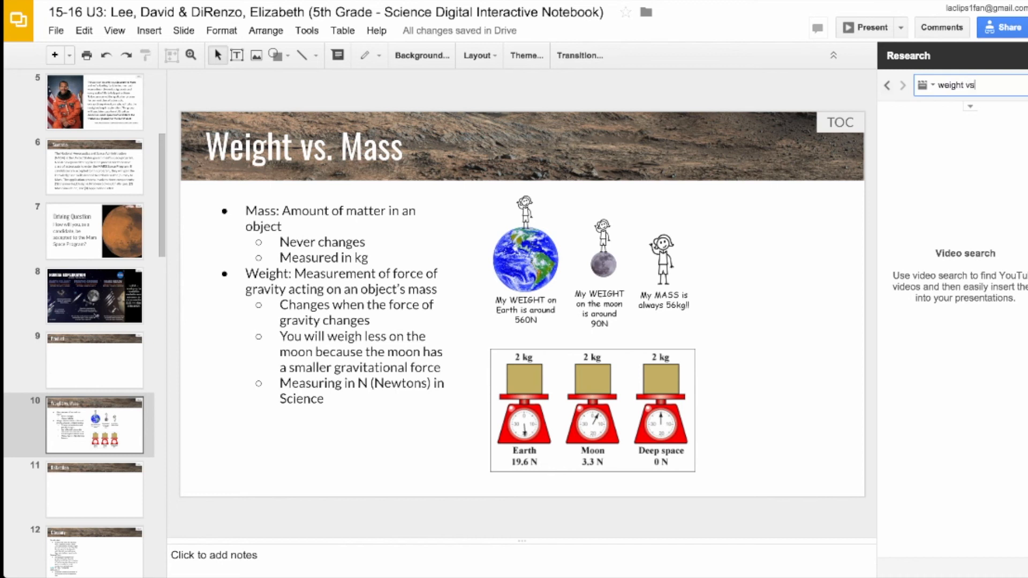
type("mass")
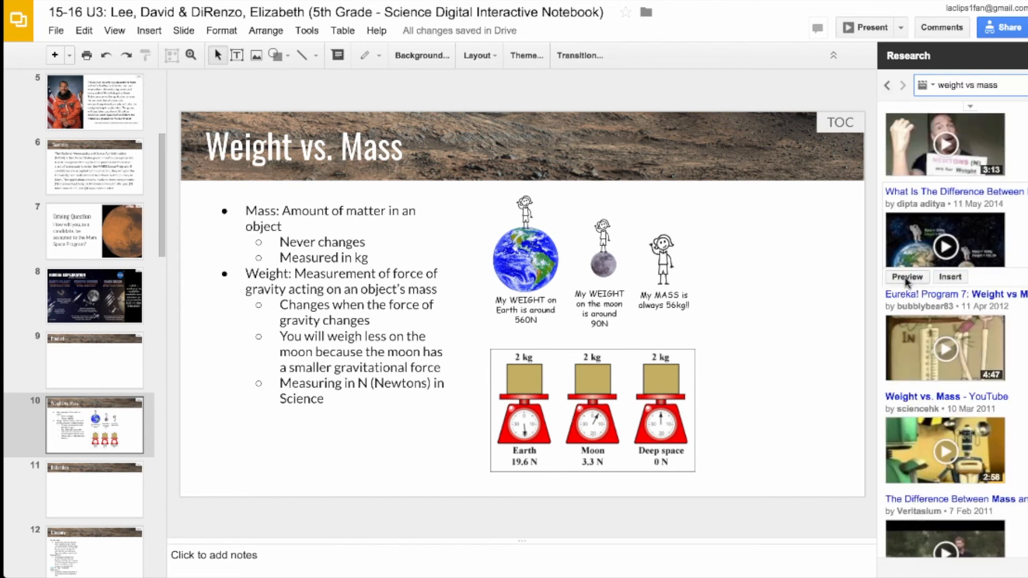
left_click(906, 276)
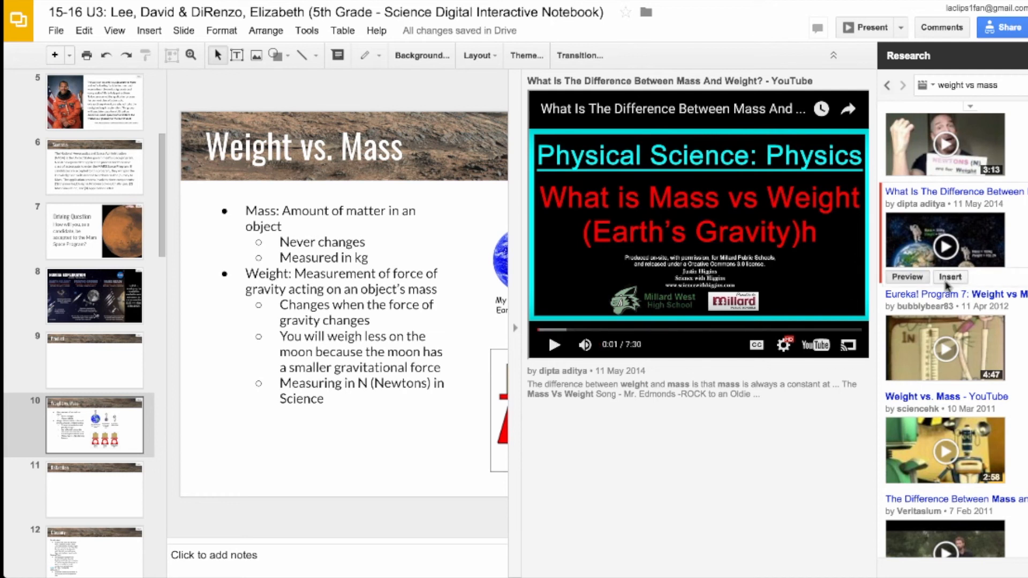
left_click(949, 276)
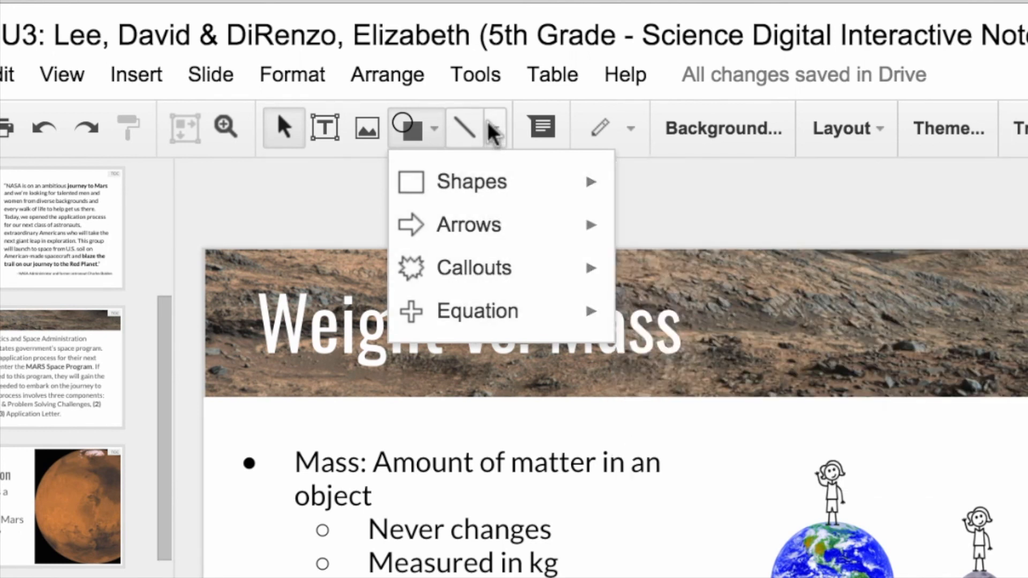
- Click on the slide, then select the Weight vs. Mass title
left_click(493, 128)
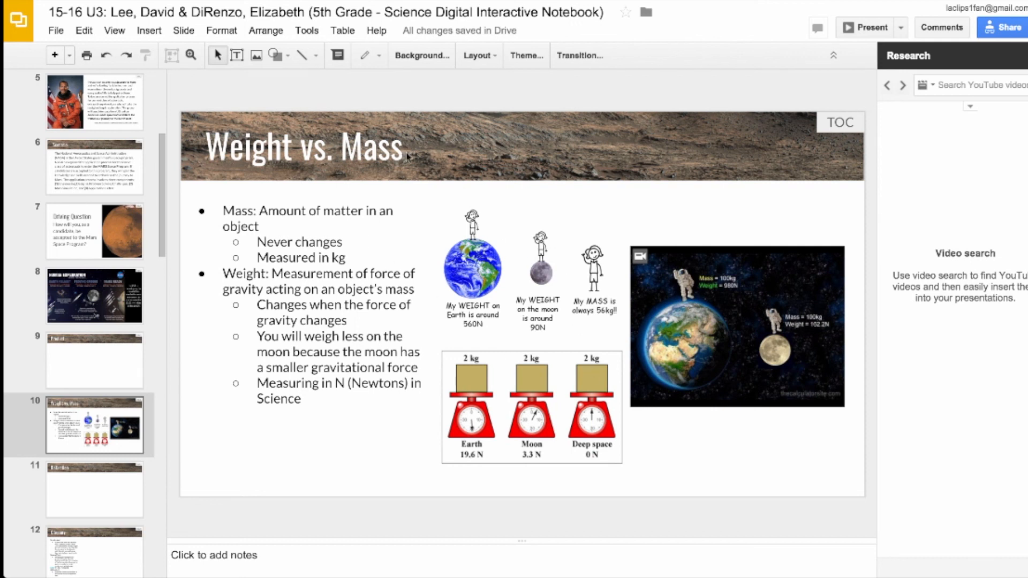
left_click(303, 146)
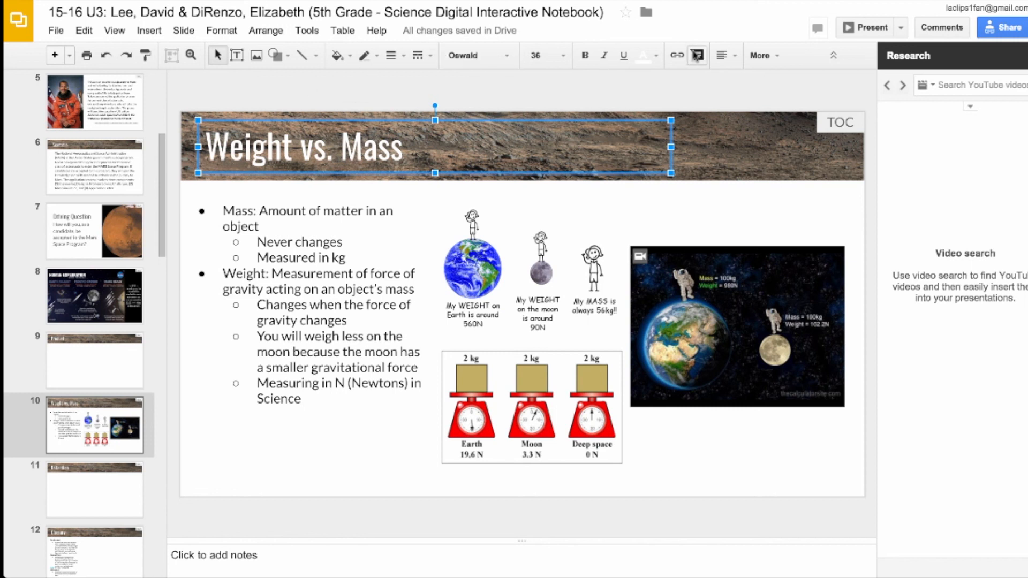
- Comment on the title: 'I think this slide should be called Mass vs. Weight instead'
left_click(697, 55)
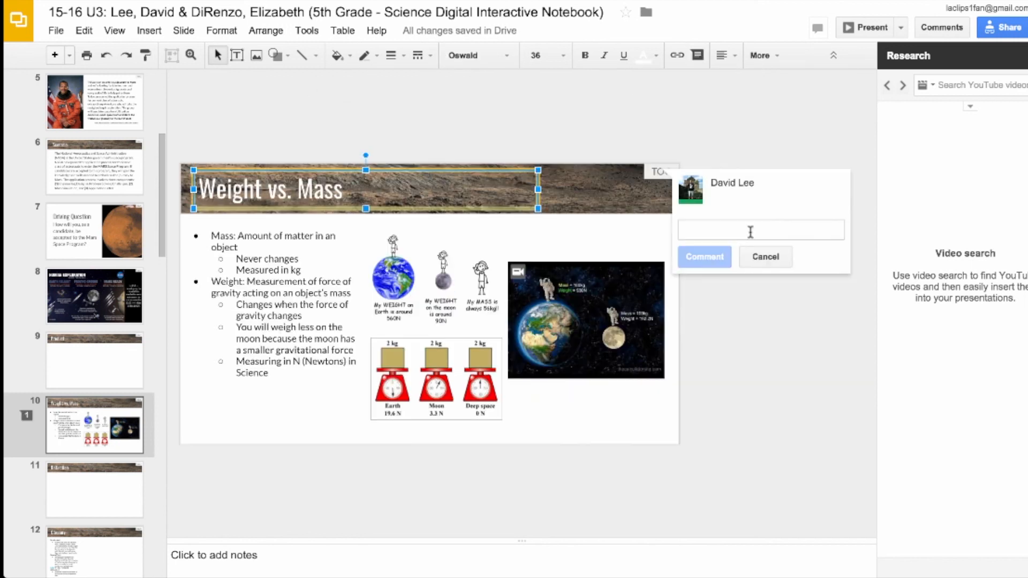
type("I think this slide should be called Mass vs. Weight instead")
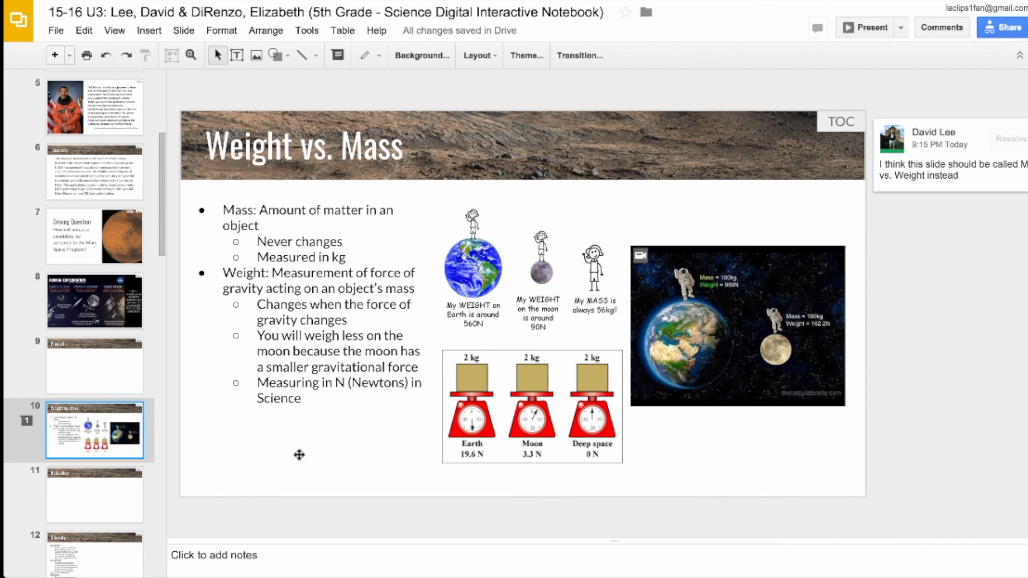
- Scroll the filmstrip to the Design Thinking title slide, then open slide 17
scroll("down", 3)
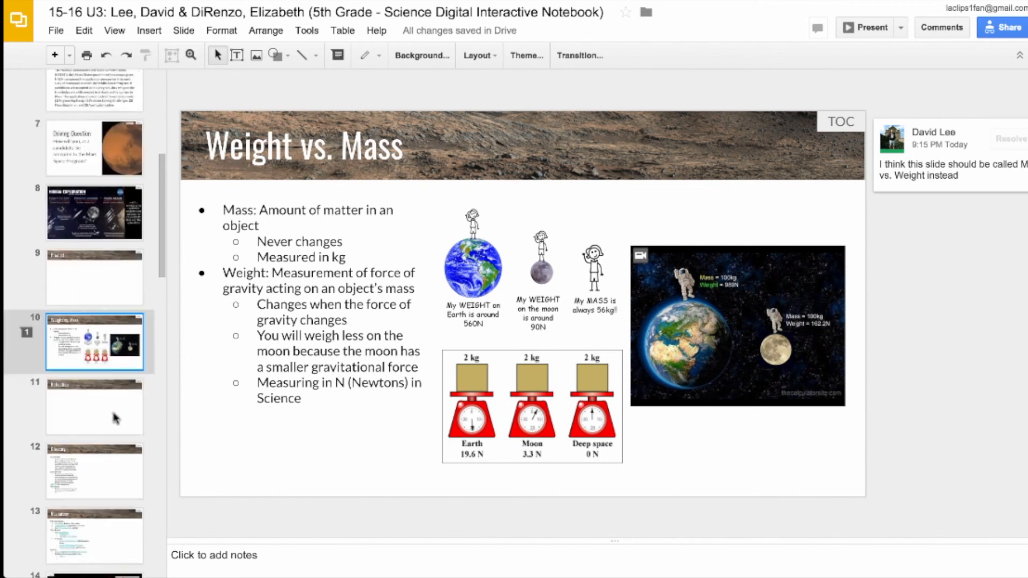
scroll("down", 3)
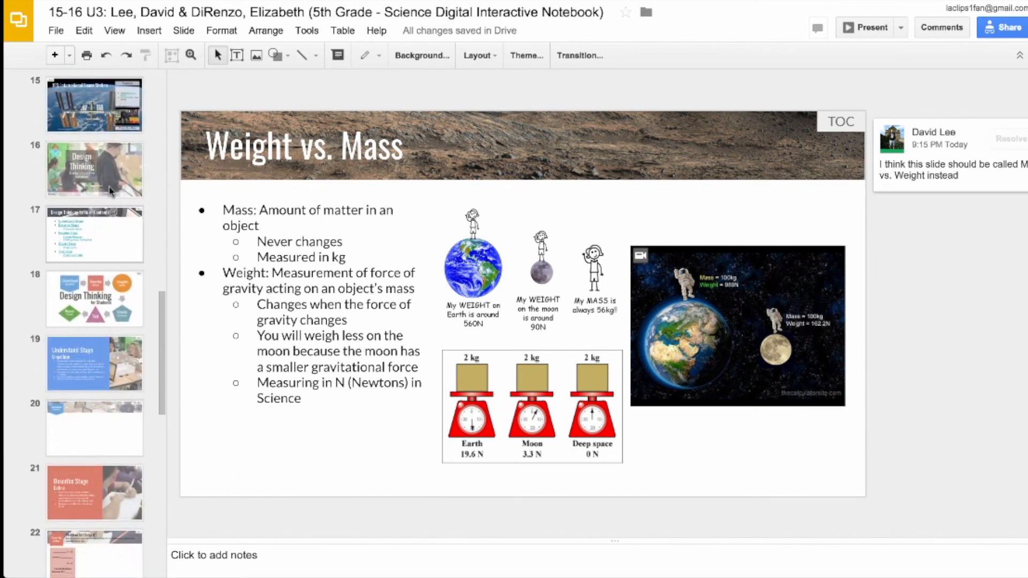
left_click(95, 169)
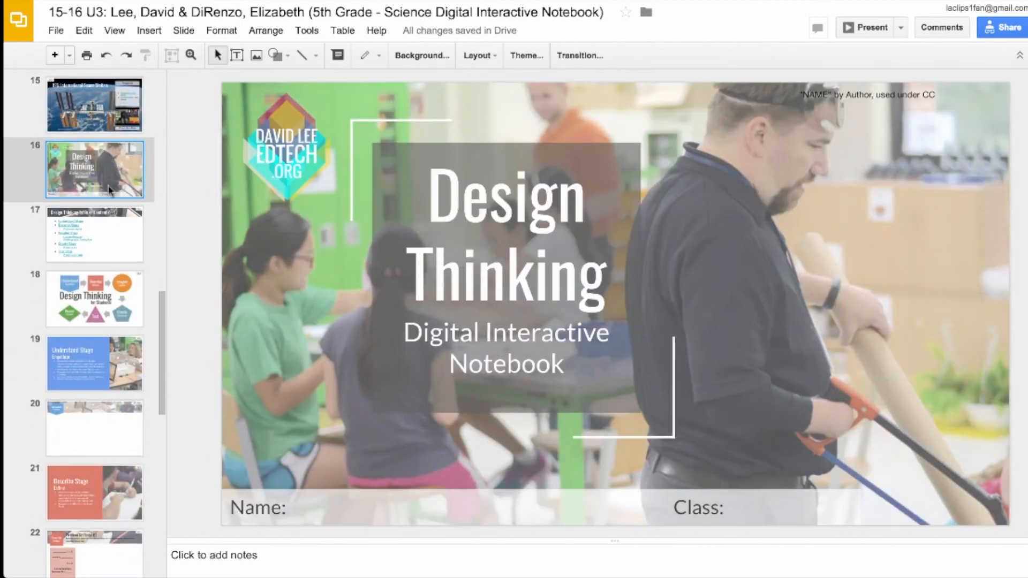
left_click(94, 234)
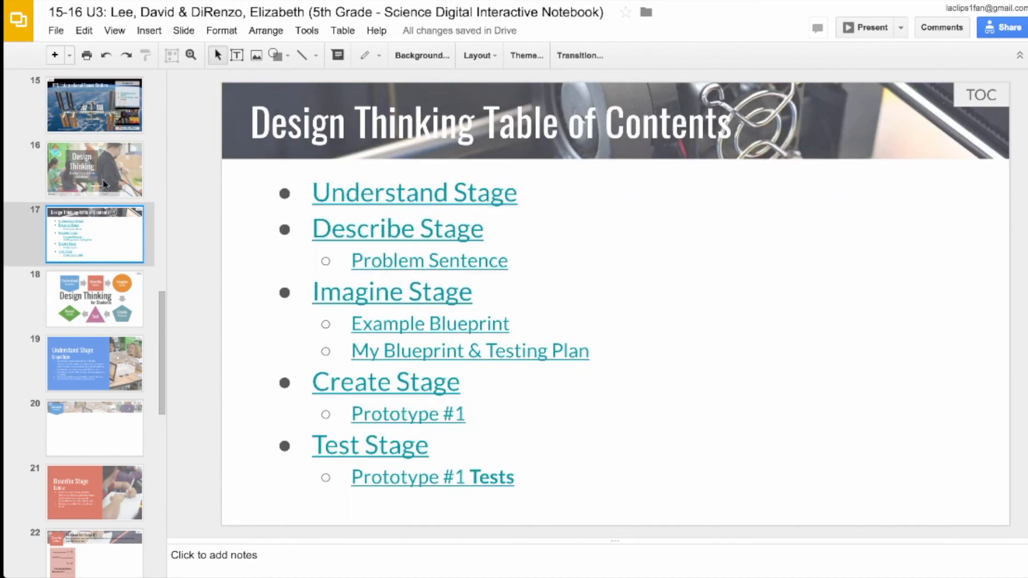